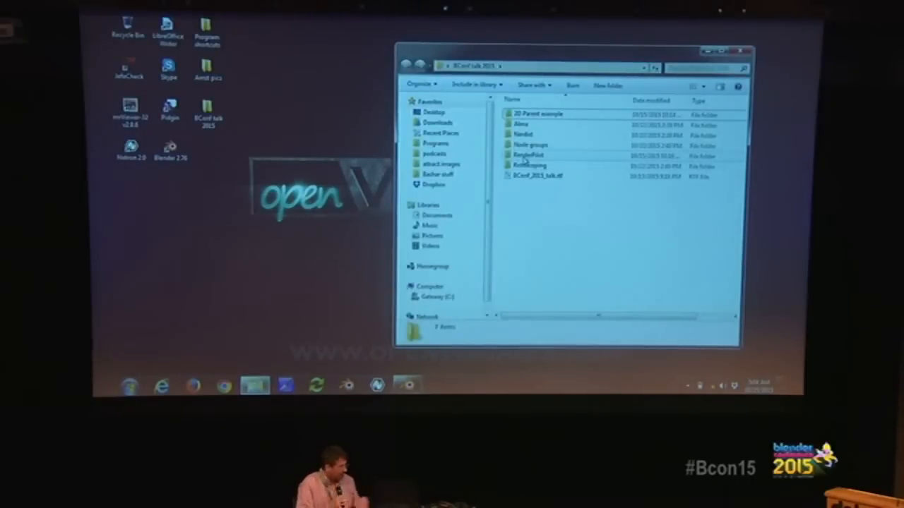
pyautogui.moveTo(526, 165)
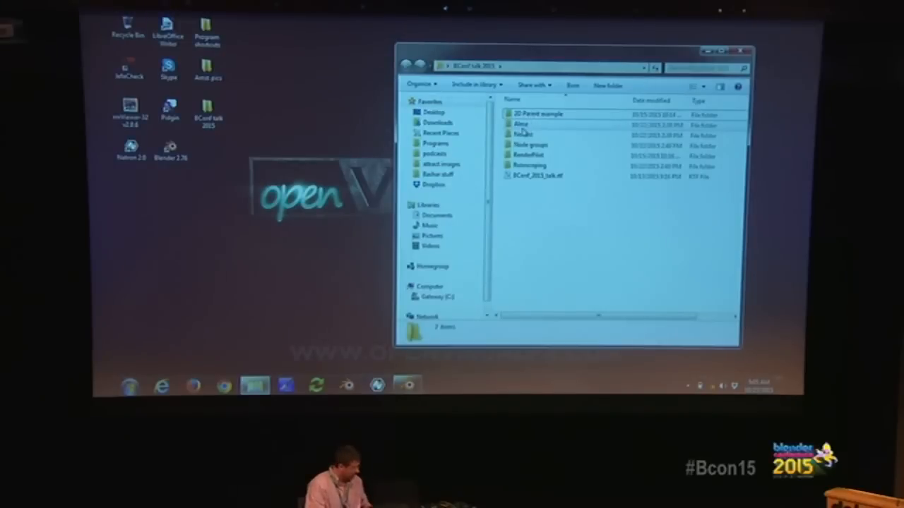
# Open the Alma project folder from the BConf talk 2015 directory.
pyautogui.doubleClick(521, 122)
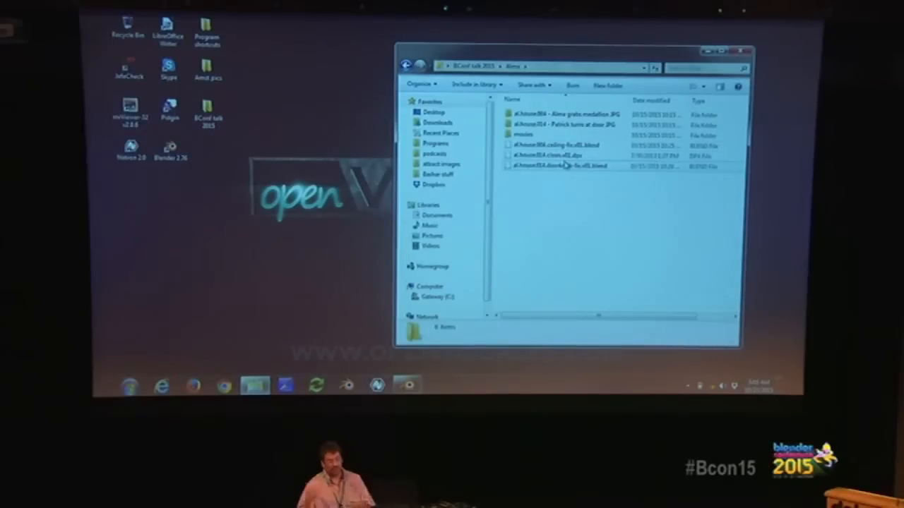
# Play al.house.004.v01-halfres.mp4 from Alma's movies folder in VLC, then close it.
pyautogui.doubleClick(560, 166)
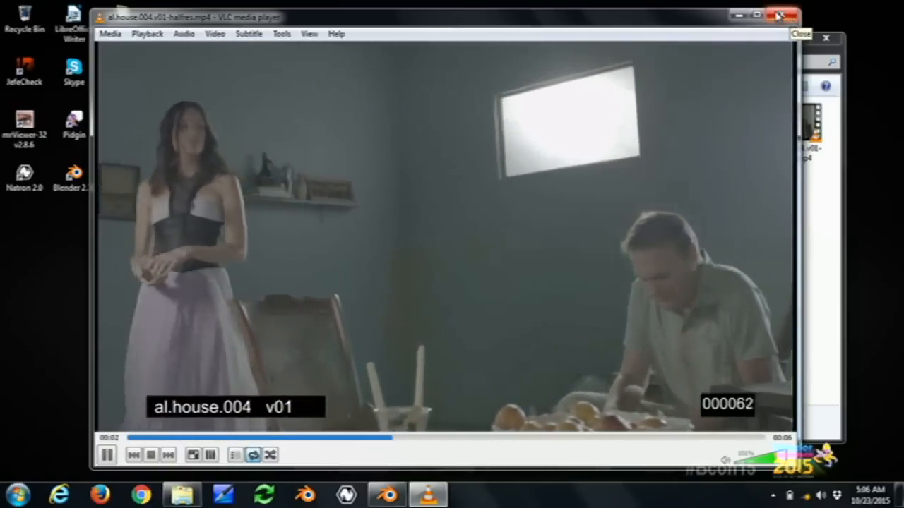
pyautogui.click(779, 14)
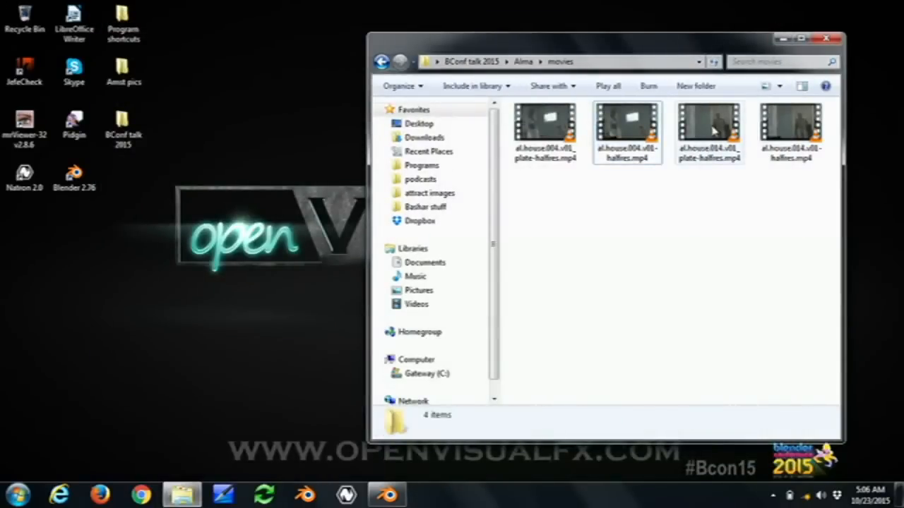
pyautogui.doubleClick(709, 124)
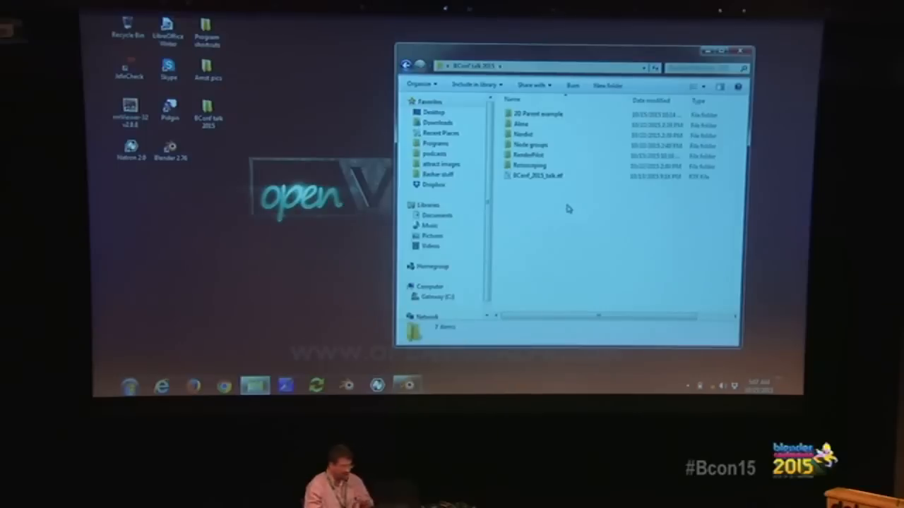
pyautogui.moveTo(562, 192)
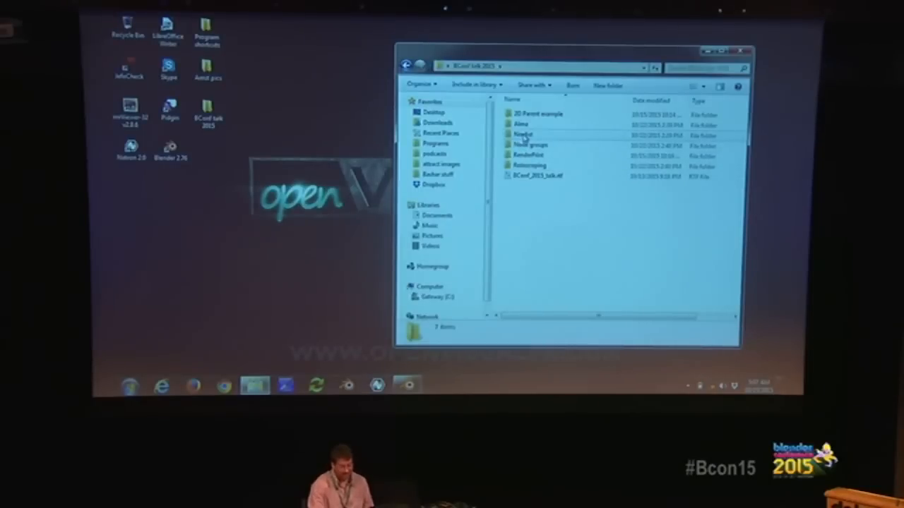
pyautogui.moveTo(523, 134)
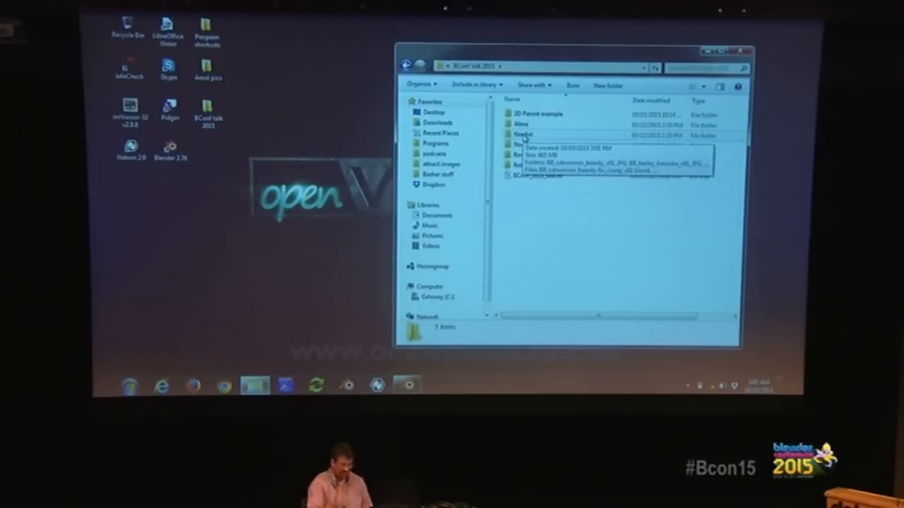
# Go into Nerdist's movies folder listing the five half-res BB comp clips.
pyautogui.doubleClick(524, 133)
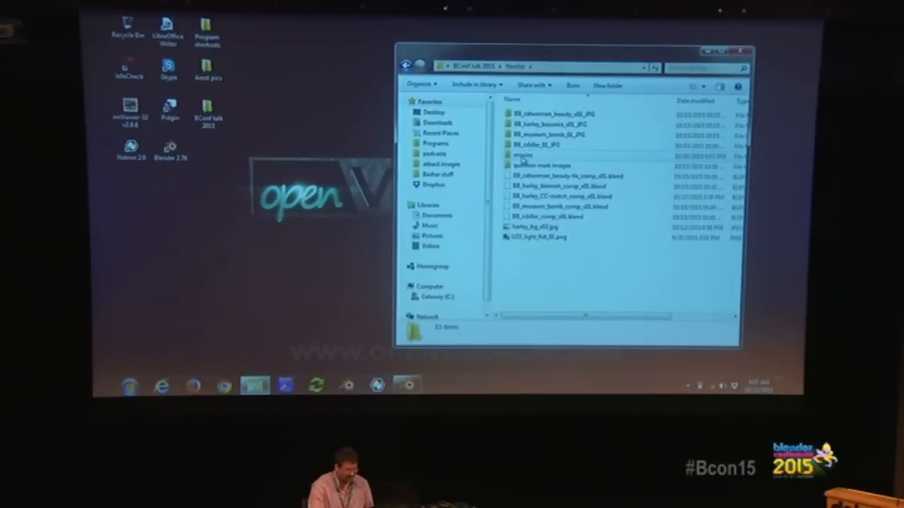
pyautogui.doubleClick(523, 154)
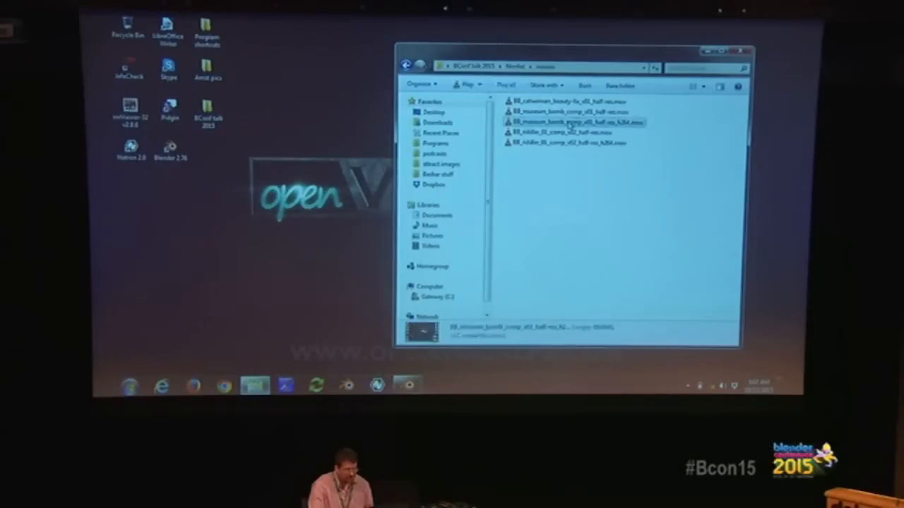
# Play BB_museum_bomb_comp_v01_half-res_h264.mov in VLC and close the player.
pyautogui.doubleClick(574, 121)
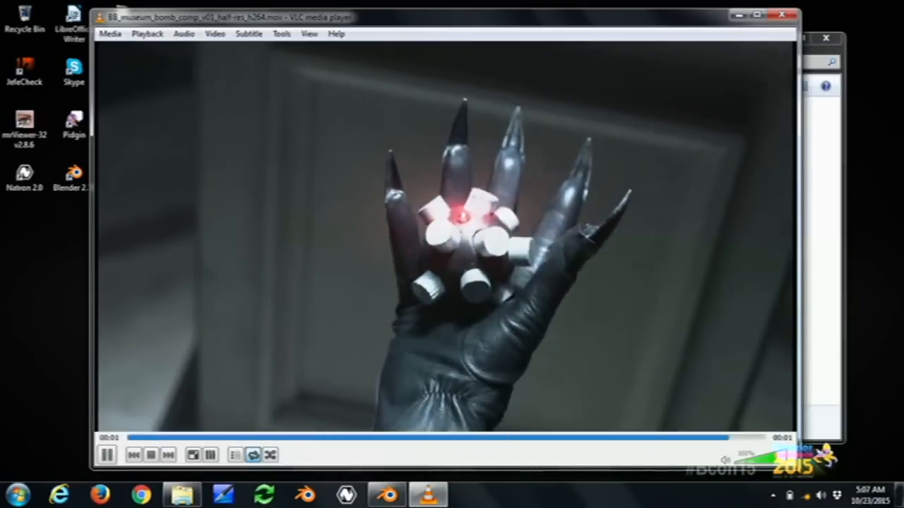
pyautogui.click(107, 455)
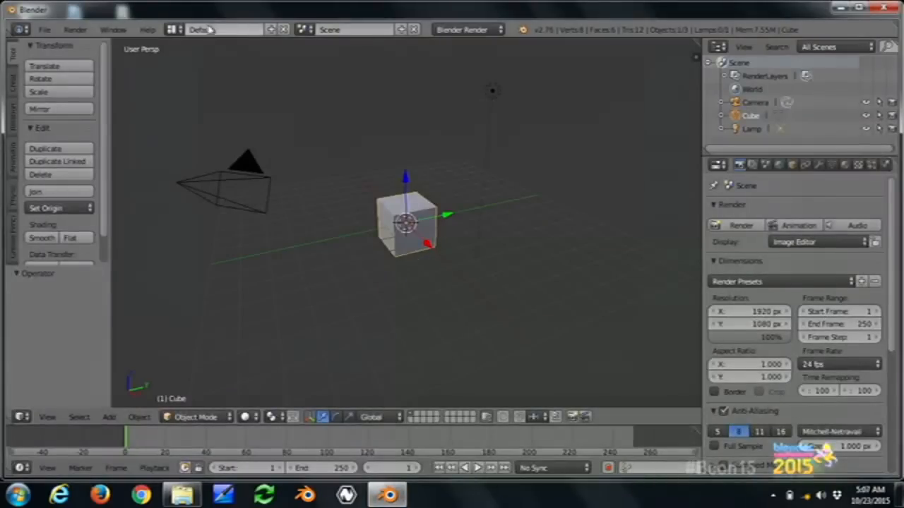
# Open BB_museum_bomb_comp_v01.blend and view its node tree in the Compositing layout.
pyautogui.click(44, 29)
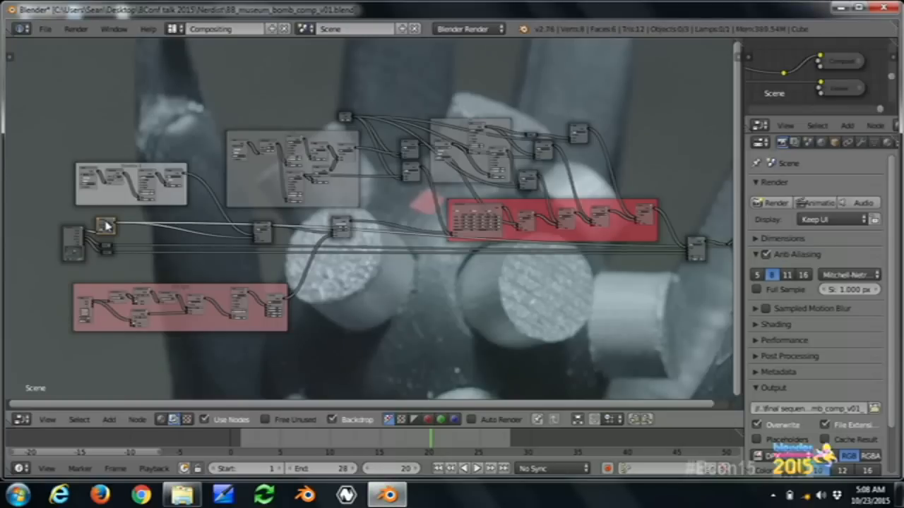
pyautogui.moveTo(113, 246)
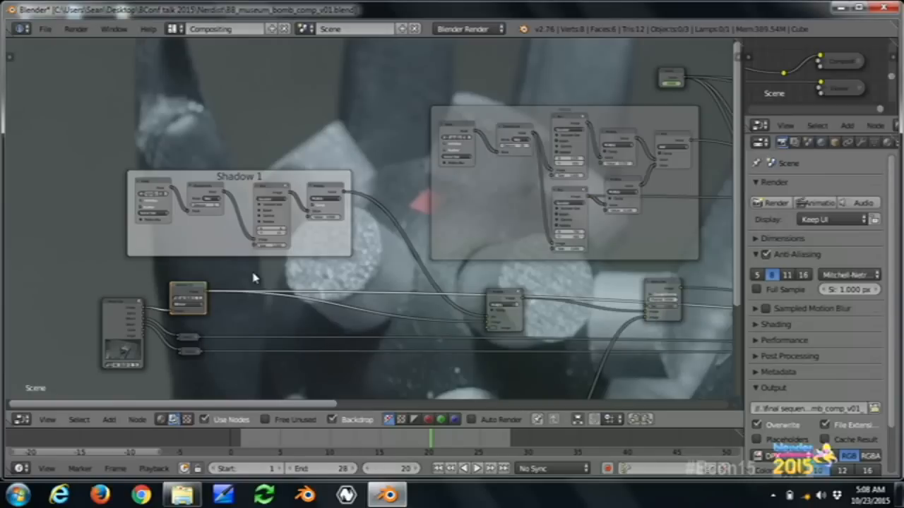
pyautogui.moveTo(453, 242)
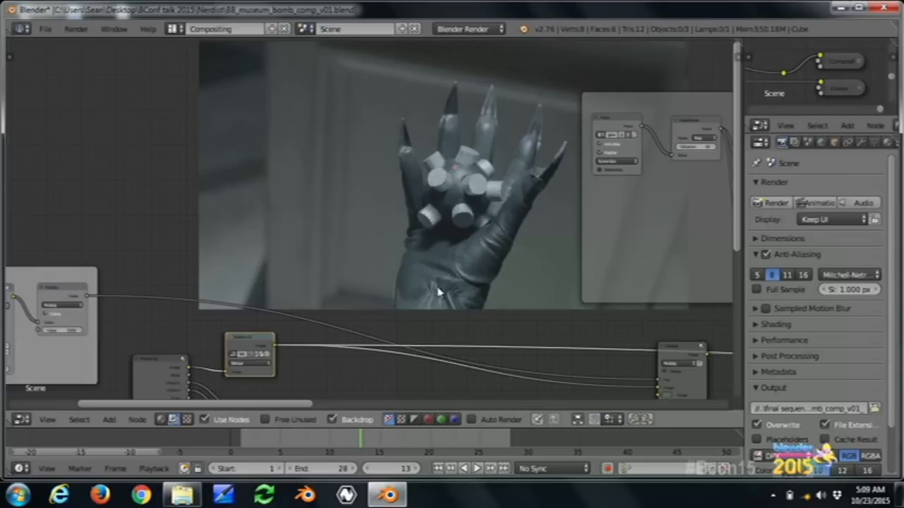
pyautogui.moveTo(446, 323)
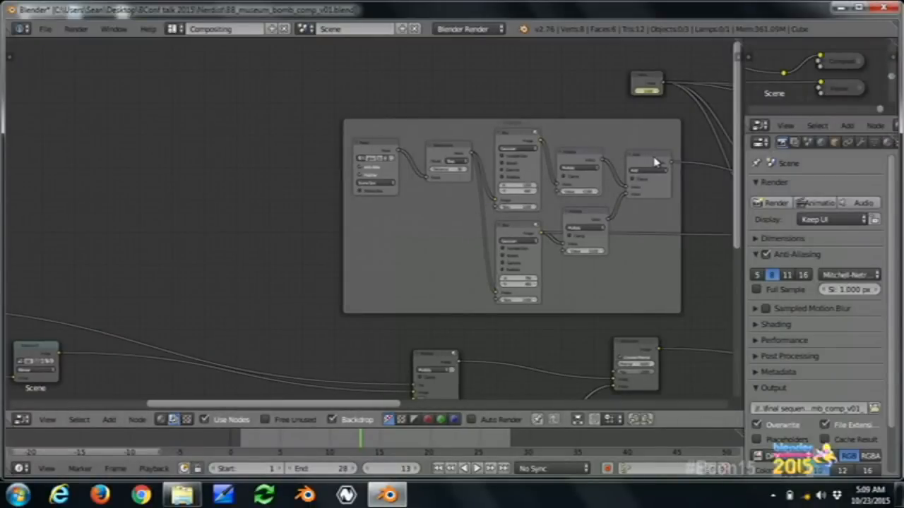
# Change the Filter node's interpolation type, then quit Blender without saving.
pyautogui.click(648, 173)
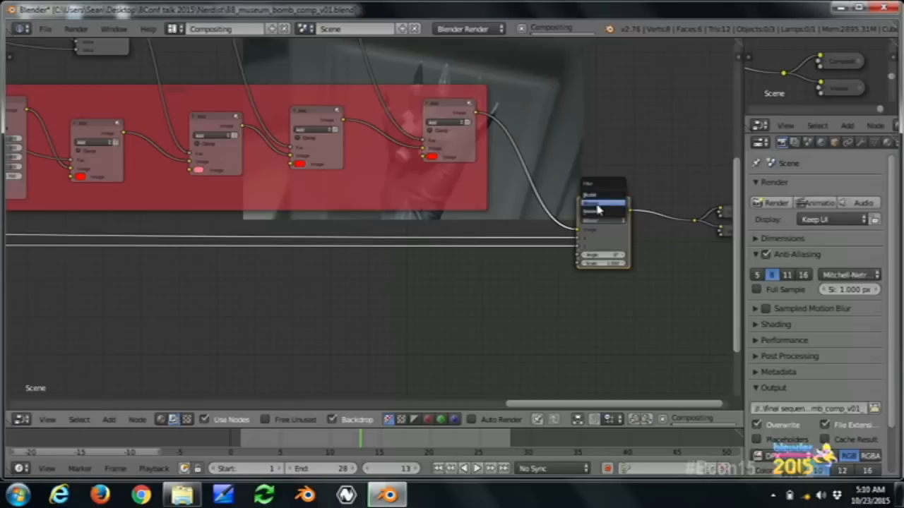
pyautogui.click(600, 211)
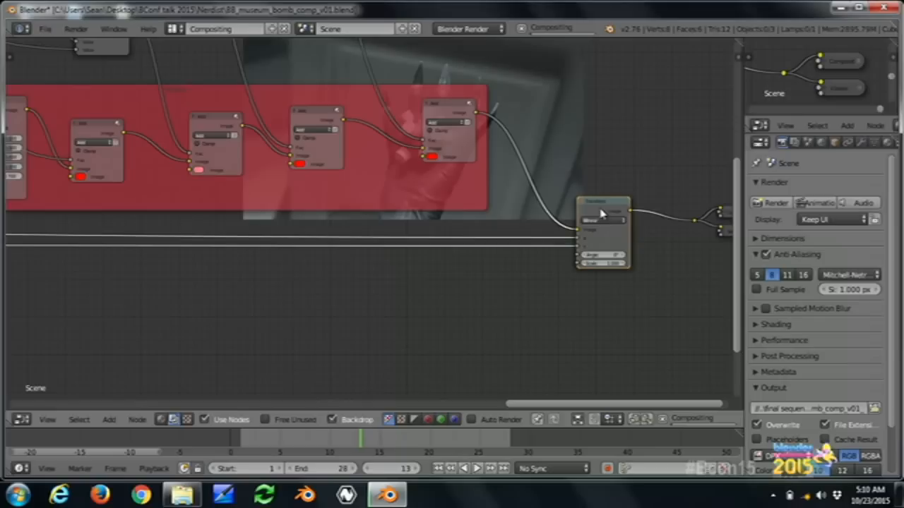
pyautogui.click(602, 201)
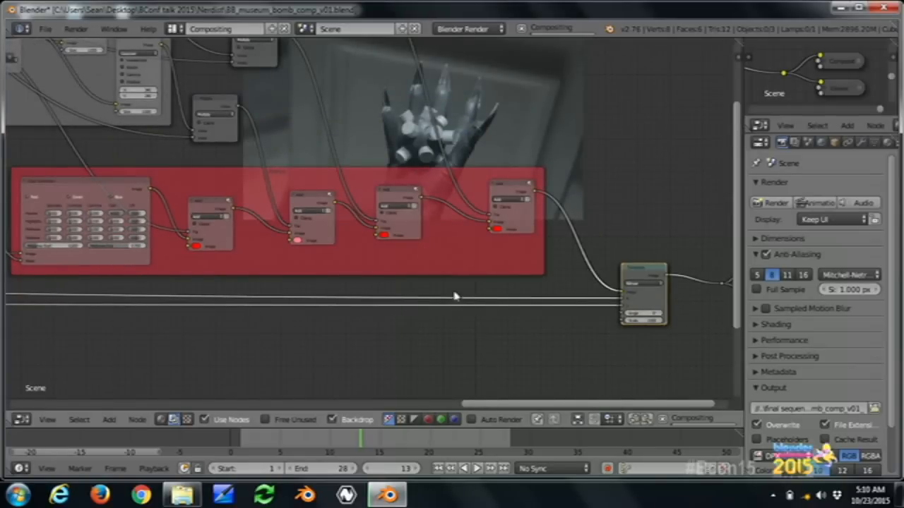
pyautogui.click(883, 7)
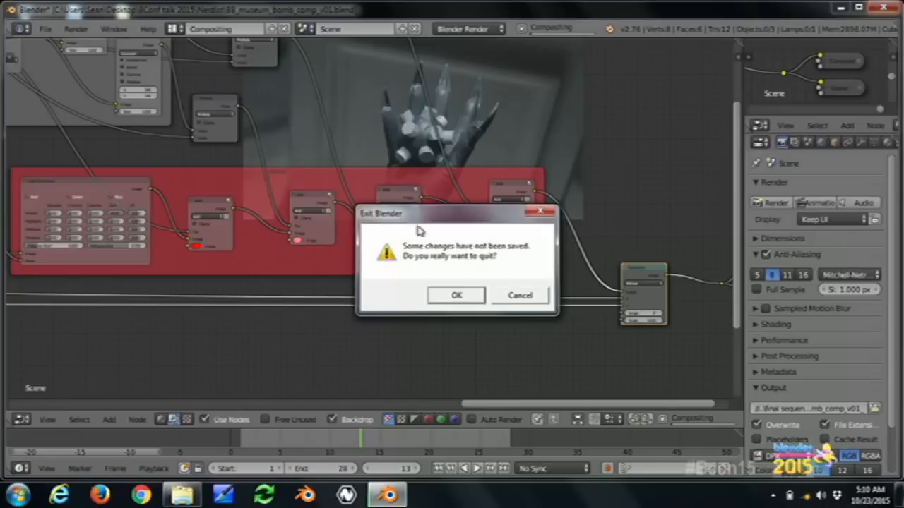
pyautogui.moveTo(456, 296)
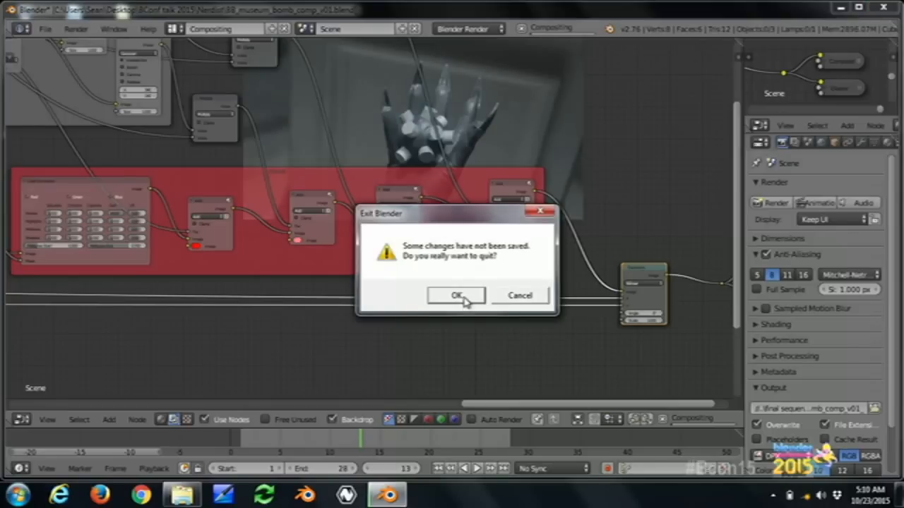
pyautogui.click(455, 295)
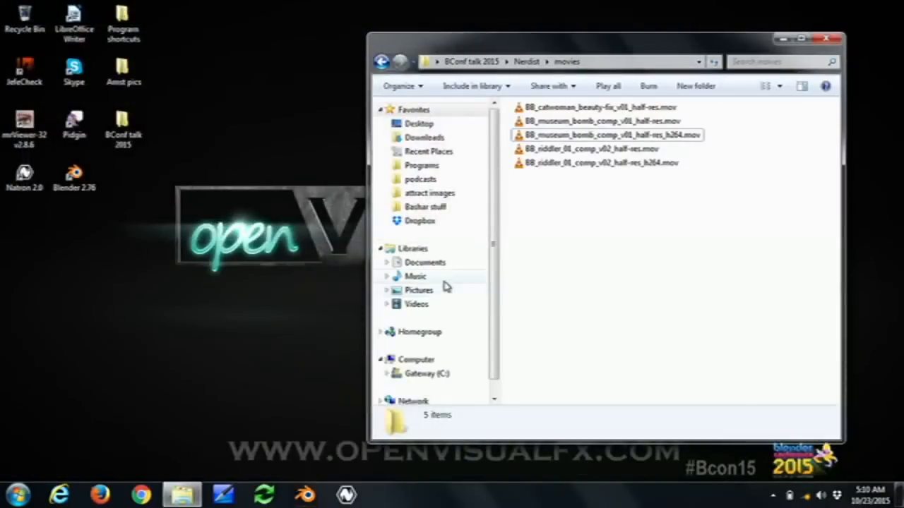
pyautogui.moveTo(570, 180)
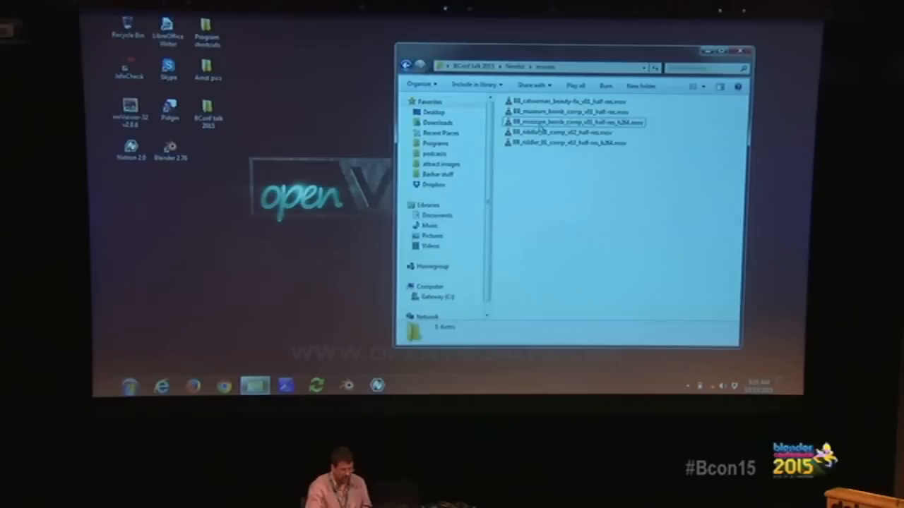
pyautogui.moveTo(562, 143)
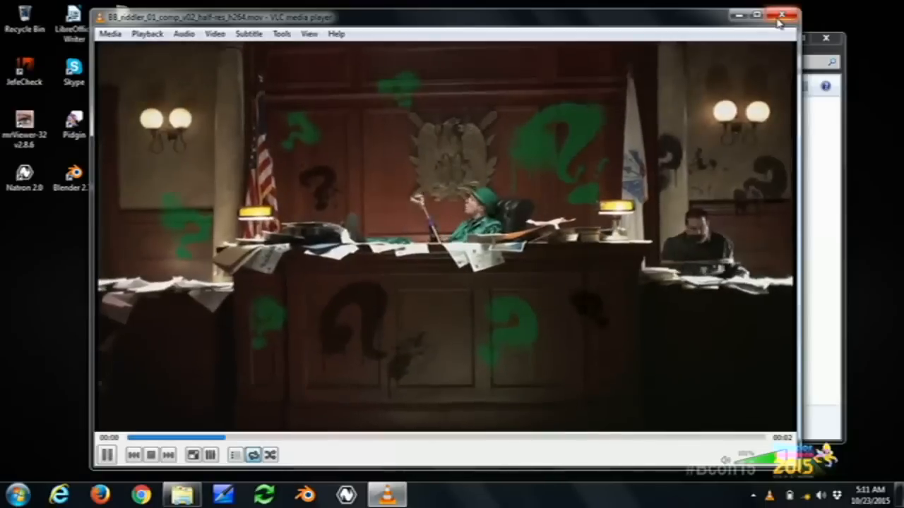
pyautogui.click(781, 15)
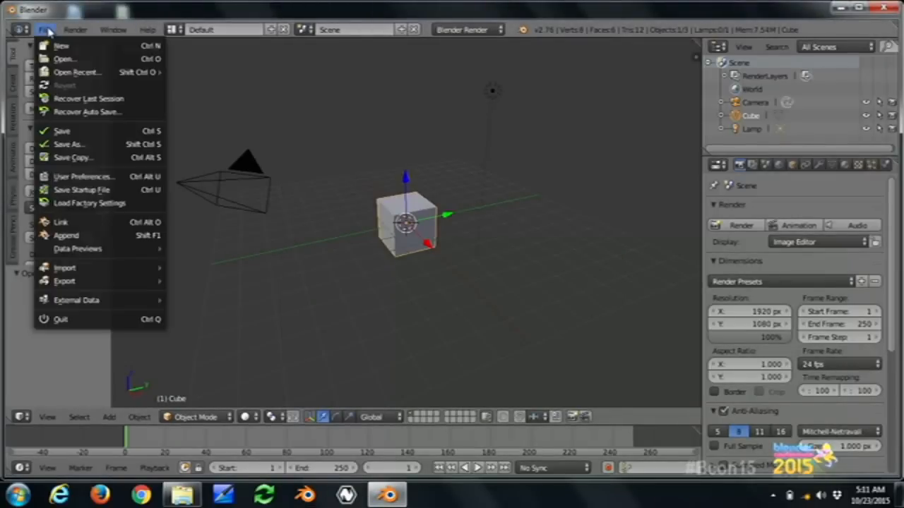
pyautogui.moveTo(78, 71)
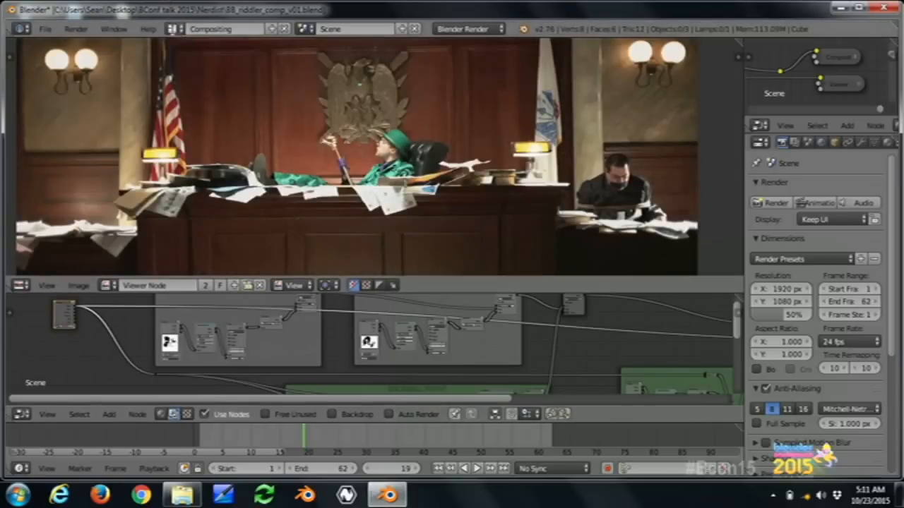
pyautogui.click(219, 29)
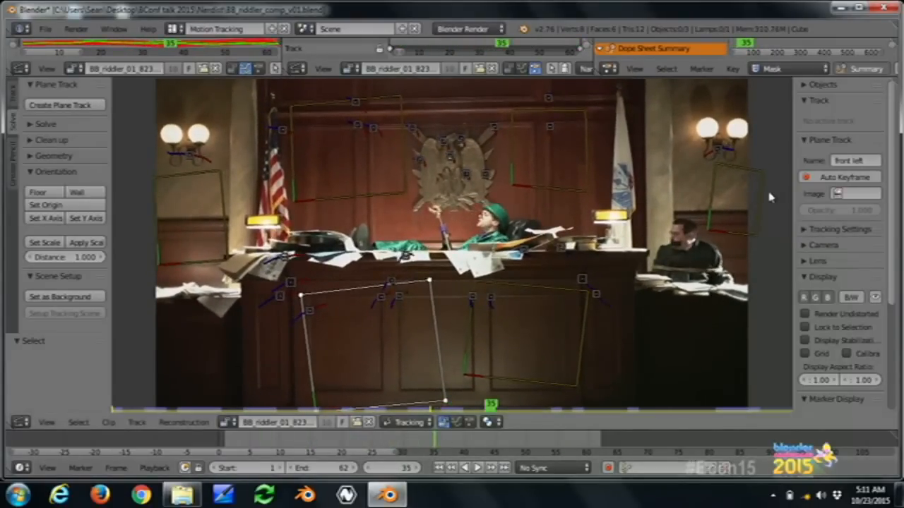
pyautogui.moveTo(739, 198)
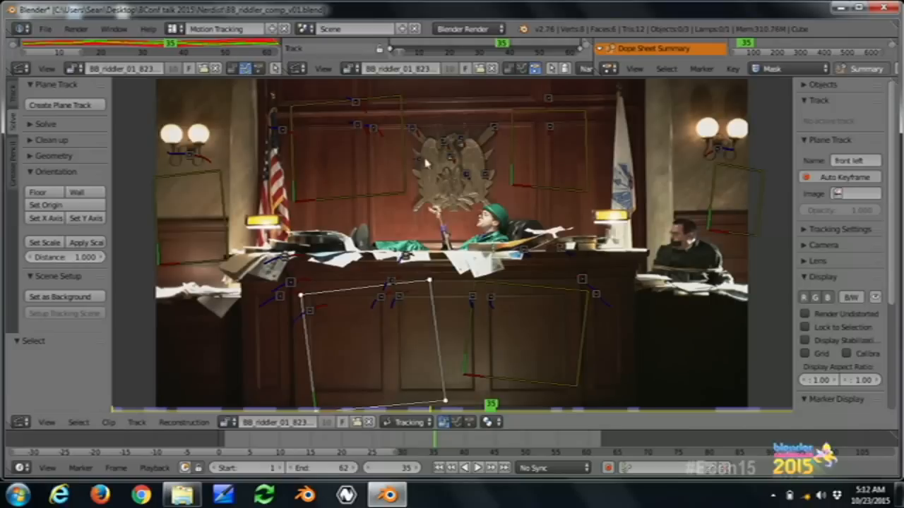
pyautogui.moveTo(620, 153)
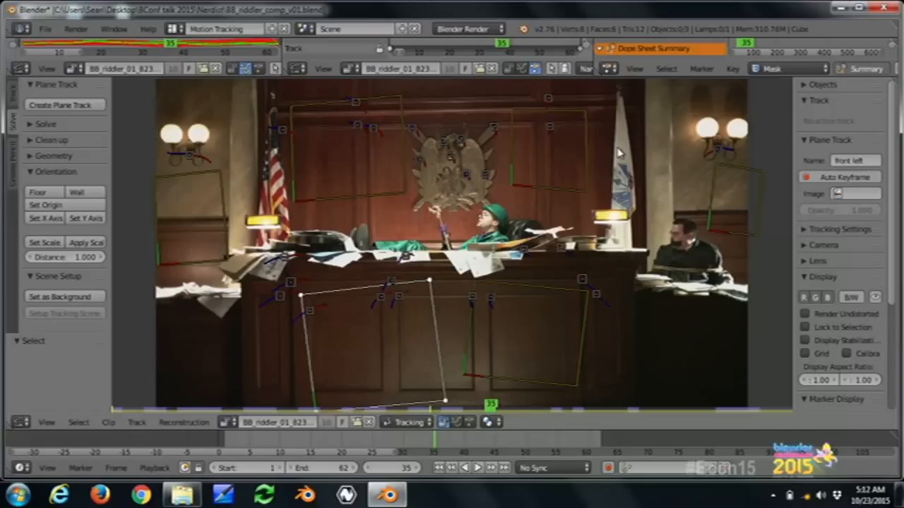
pyautogui.moveTo(417, 123)
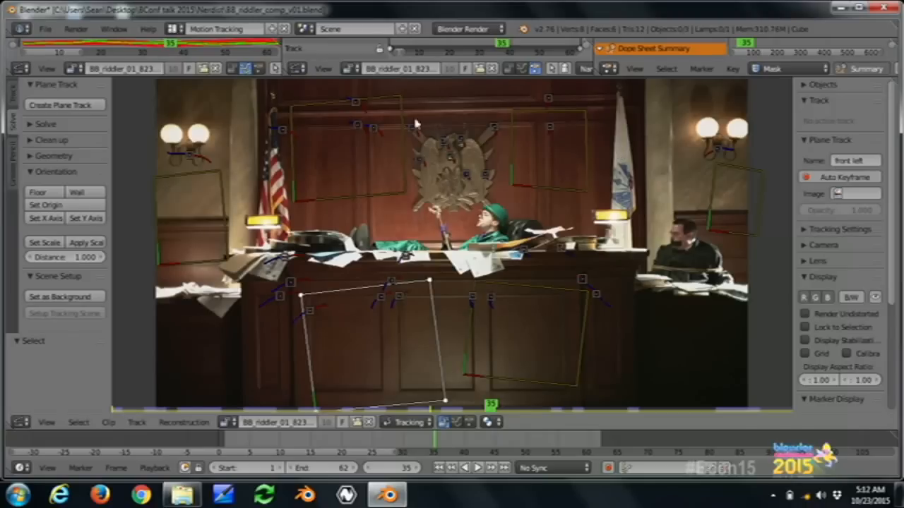
pyautogui.moveTo(333, 444)
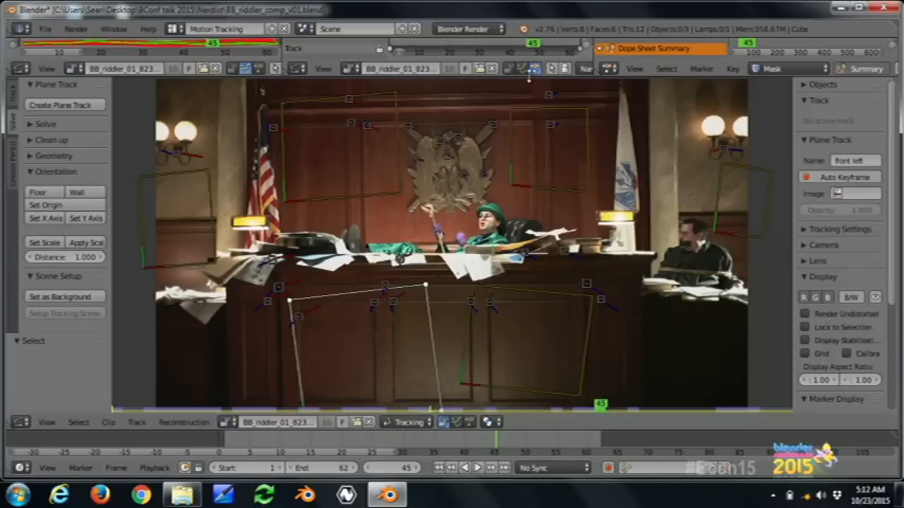
pyautogui.moveTo(555, 145)
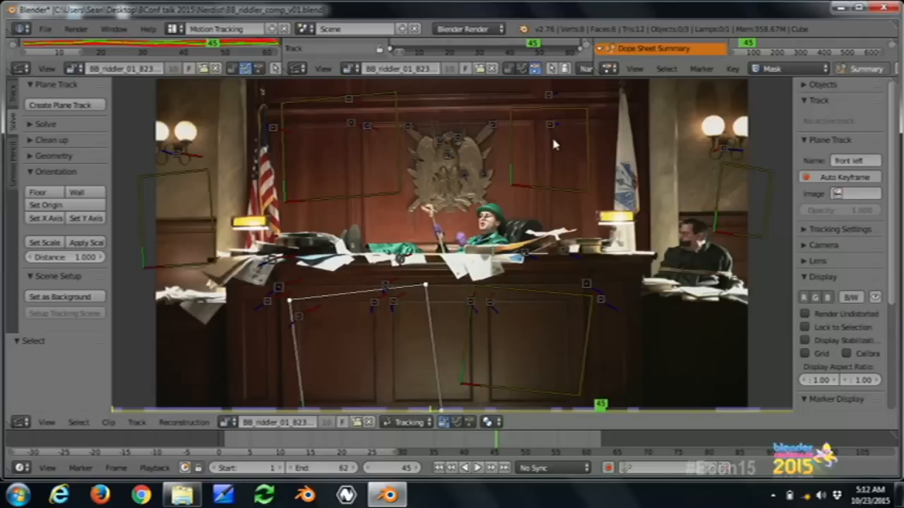
pyautogui.moveTo(533, 152)
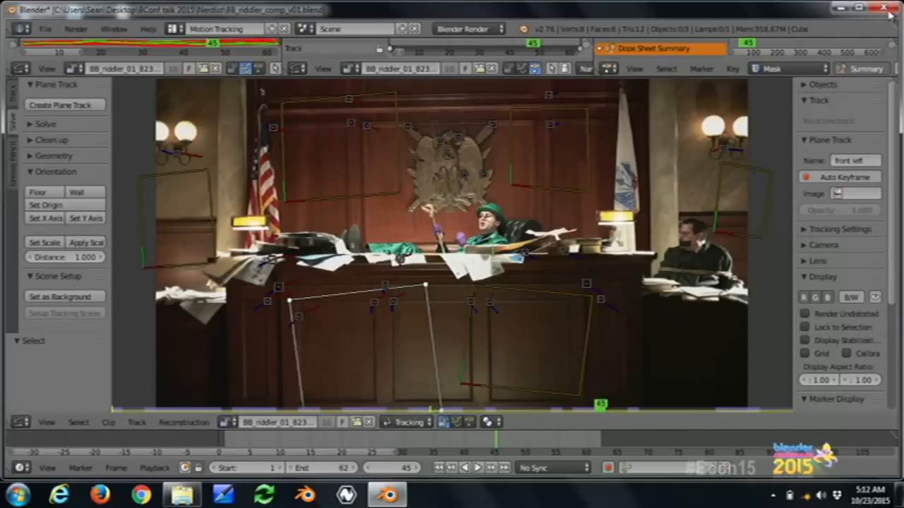
pyautogui.click(884, 7)
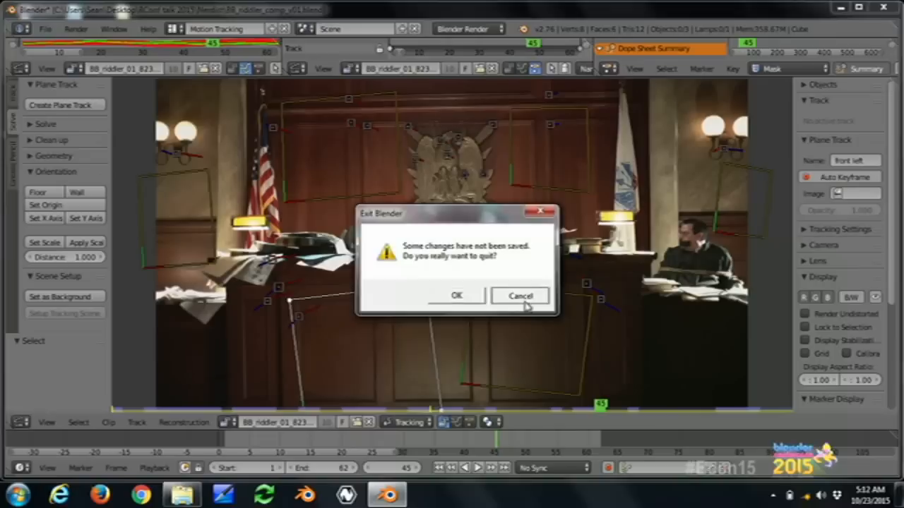
pyautogui.click(520, 295)
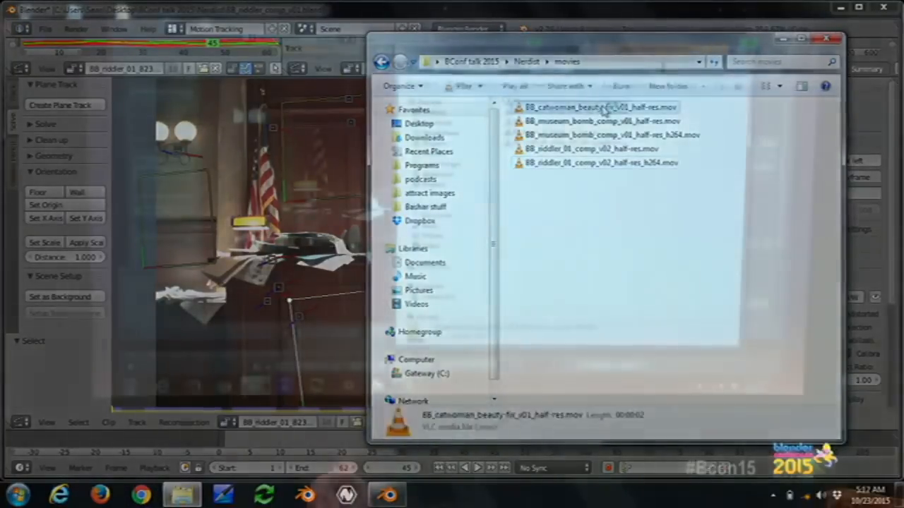
pyautogui.doubleClick(599, 107)
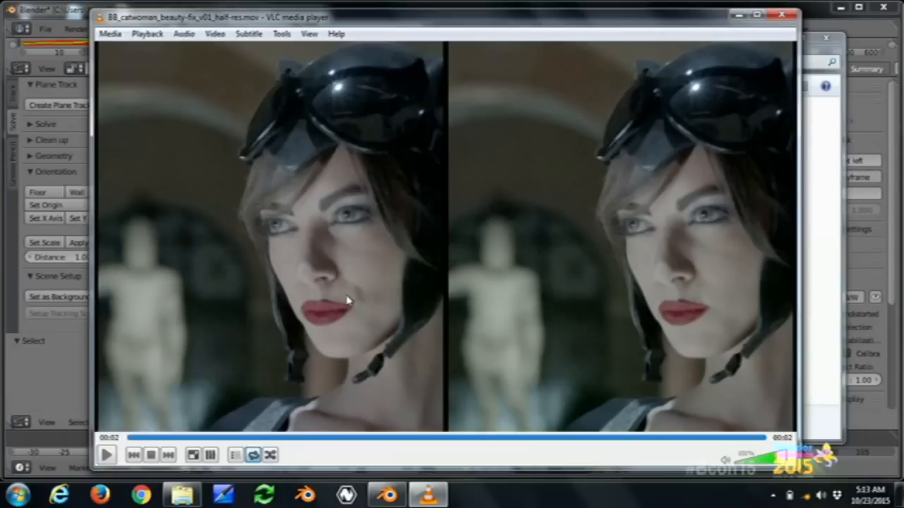
pyautogui.moveTo(371, 313)
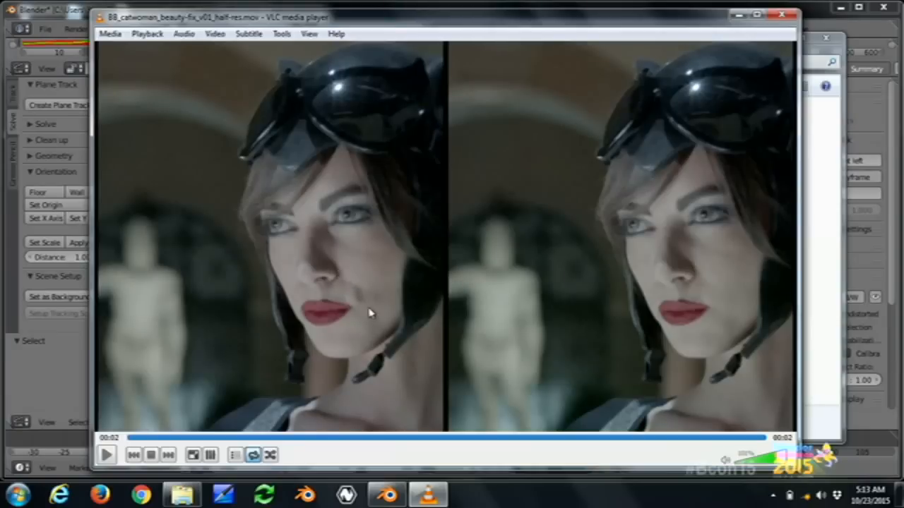
pyautogui.moveTo(373, 310)
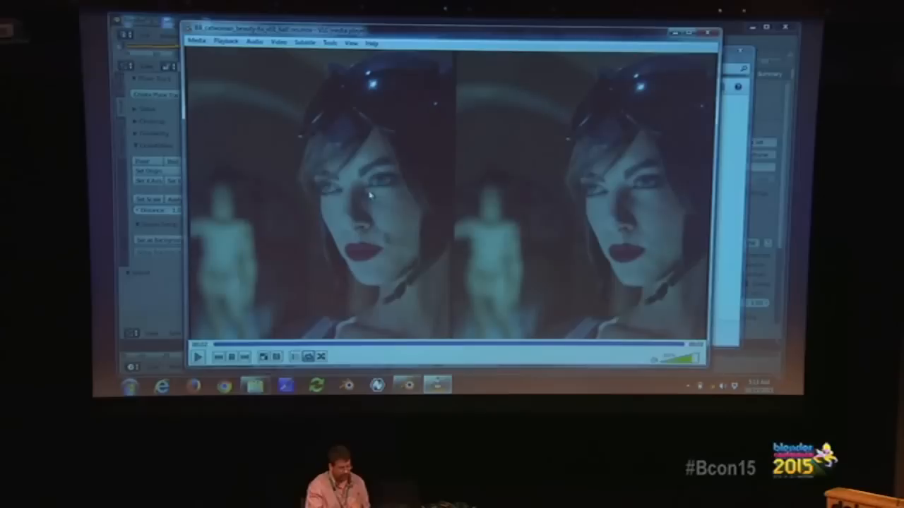
pyautogui.moveTo(394, 243)
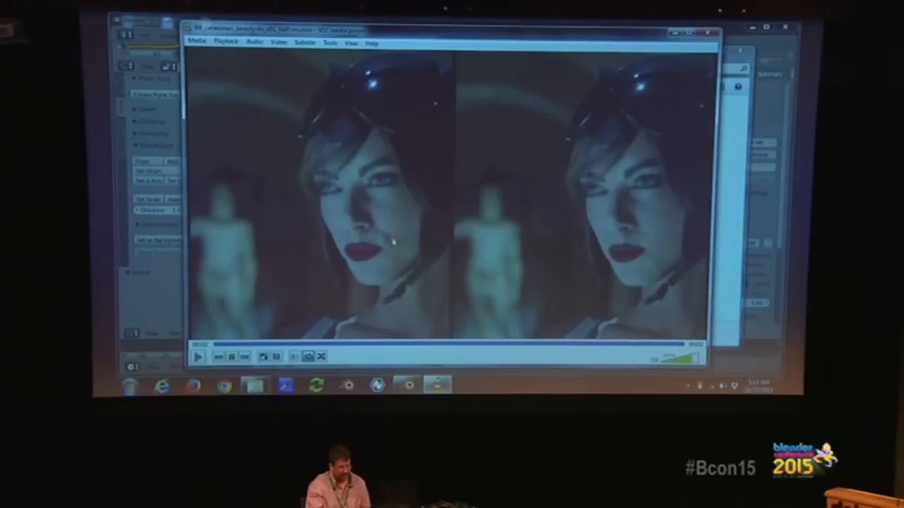
pyautogui.click(198, 356)
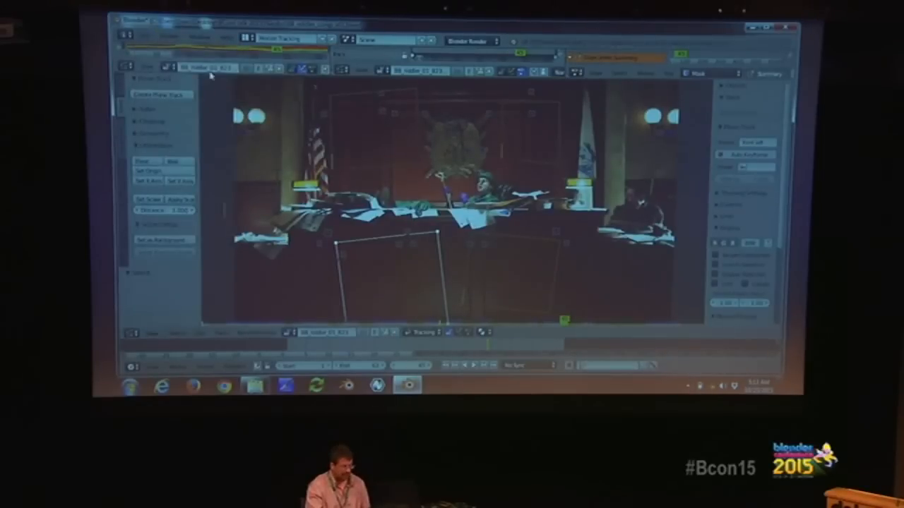
# Open BB_catwoman_beauty-fix_comp_v01.blend in the Motion Tracking layout to see the face masks.
pyautogui.click(146, 38)
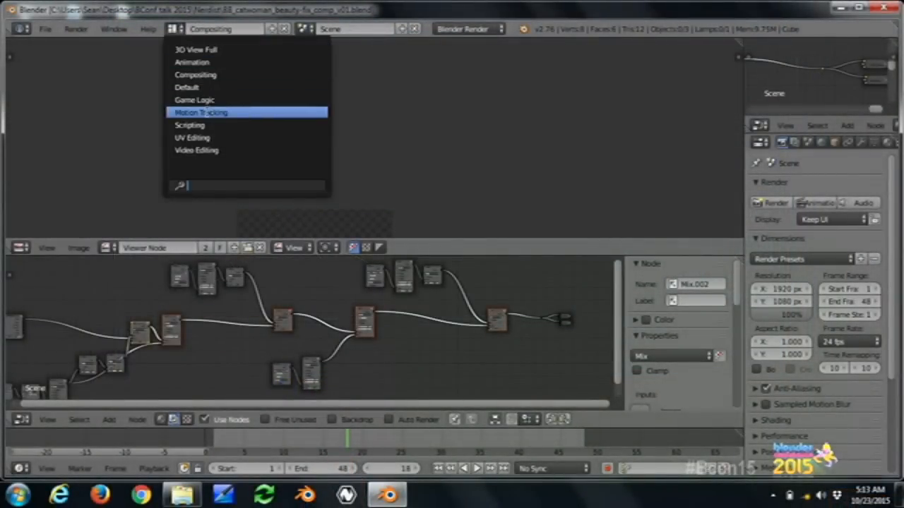
pyautogui.click(201, 112)
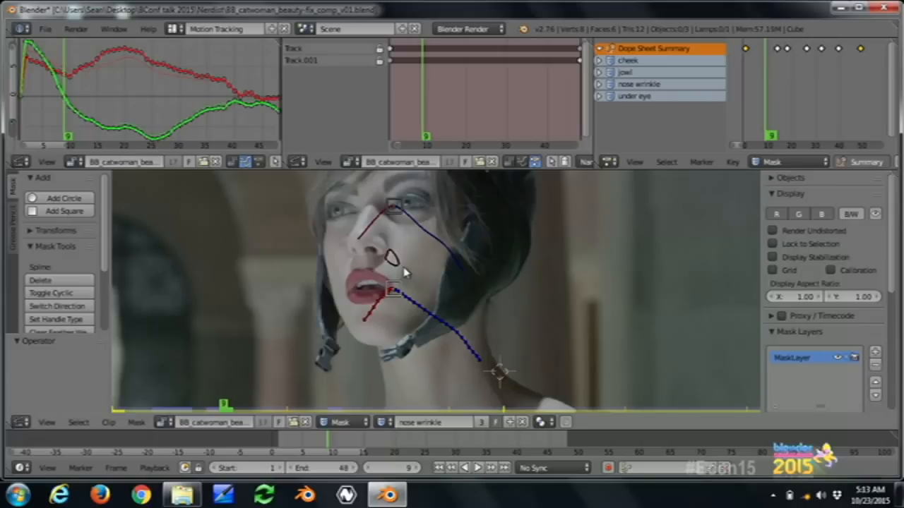
pyautogui.moveTo(391, 256)
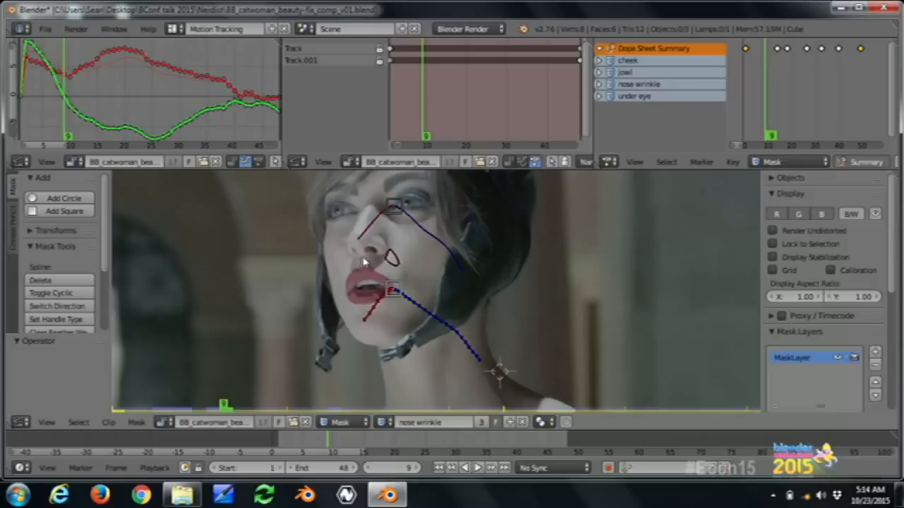
pyautogui.moveTo(405, 238)
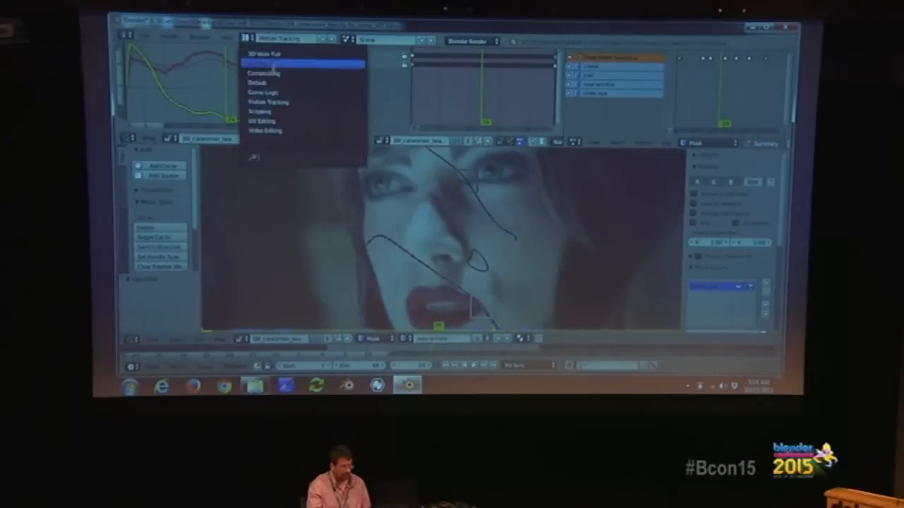
# Return to the Compositing layout with the retouched face shown as backdrop.
pyautogui.click(264, 74)
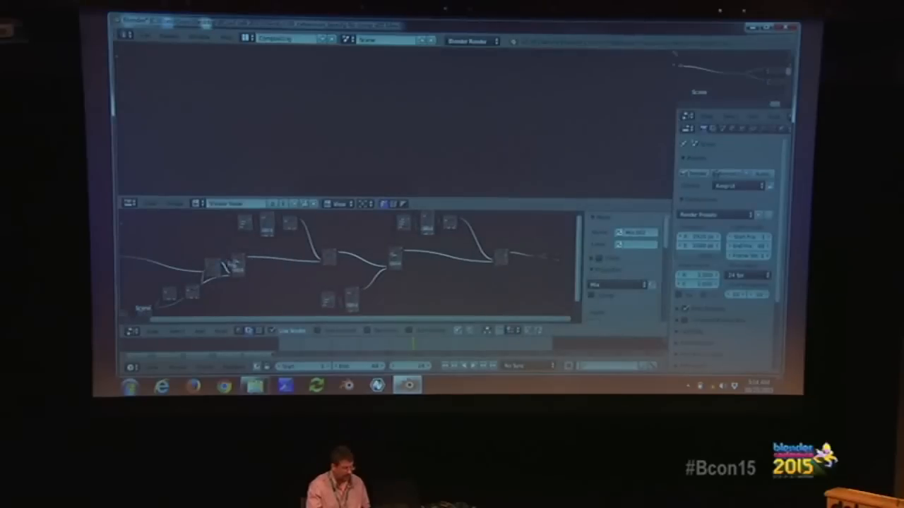
pyautogui.moveTo(536, 258)
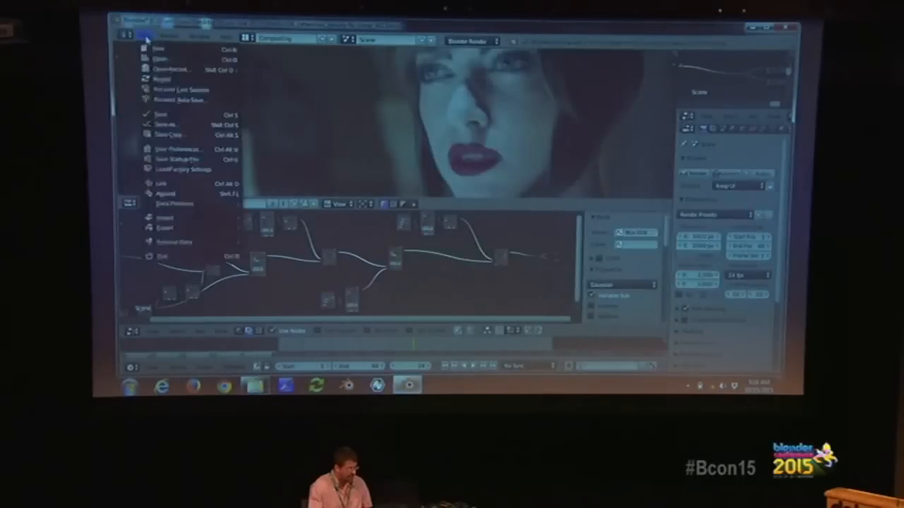
# Open BB_harley_CC-match_comp_v01.blend from the recent files list.
pyautogui.click(176, 78)
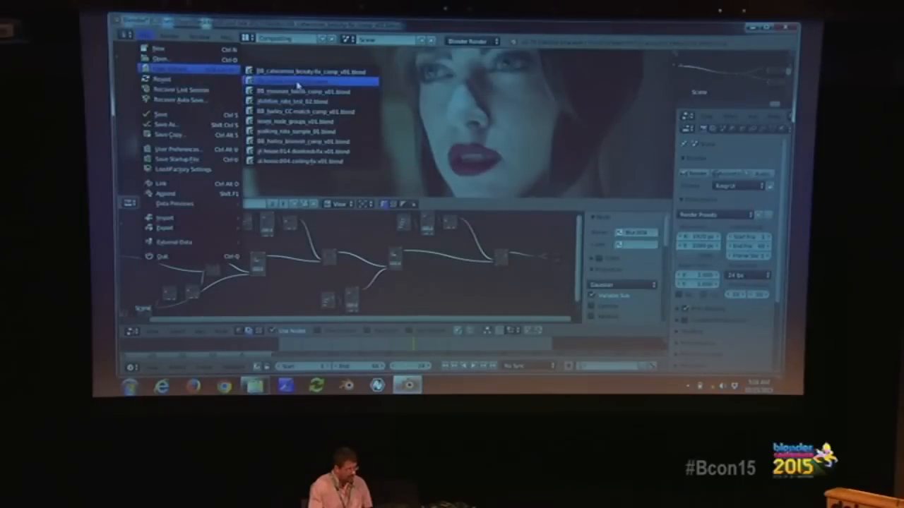
pyautogui.click(296, 83)
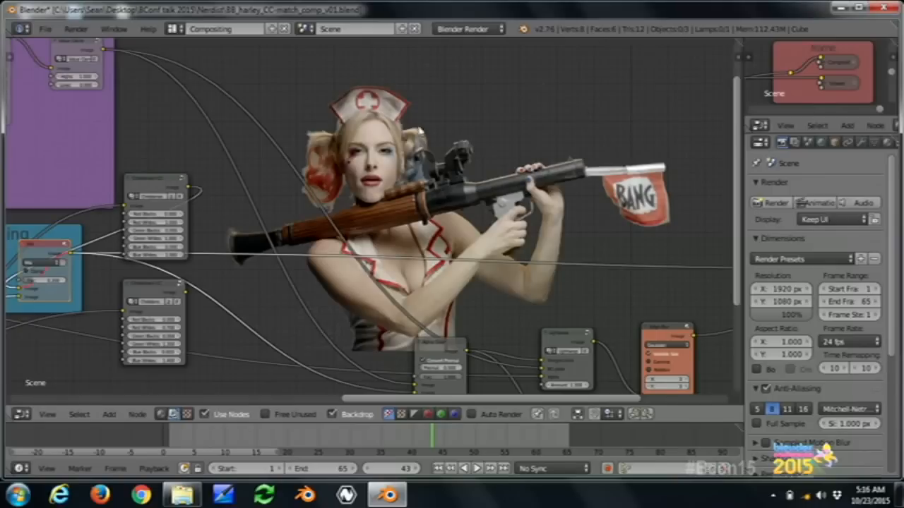
pyautogui.moveTo(791, 76)
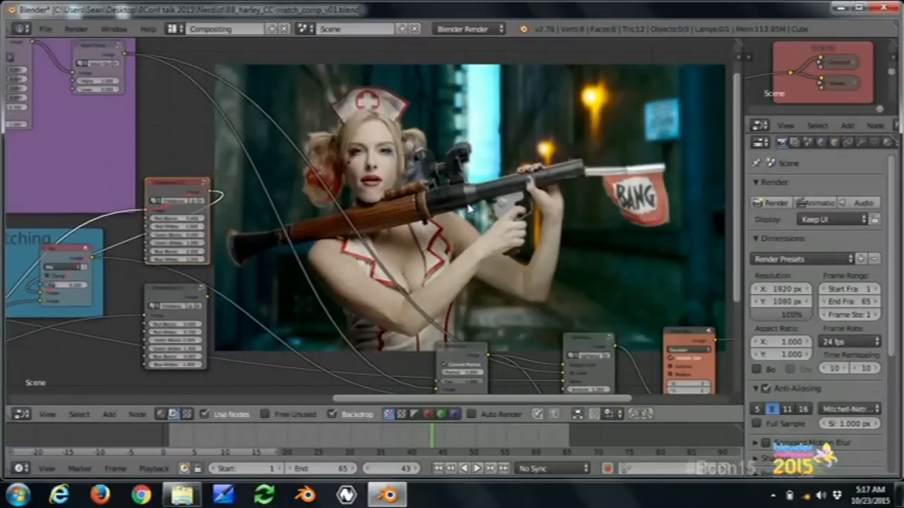
pyautogui.moveTo(459, 201)
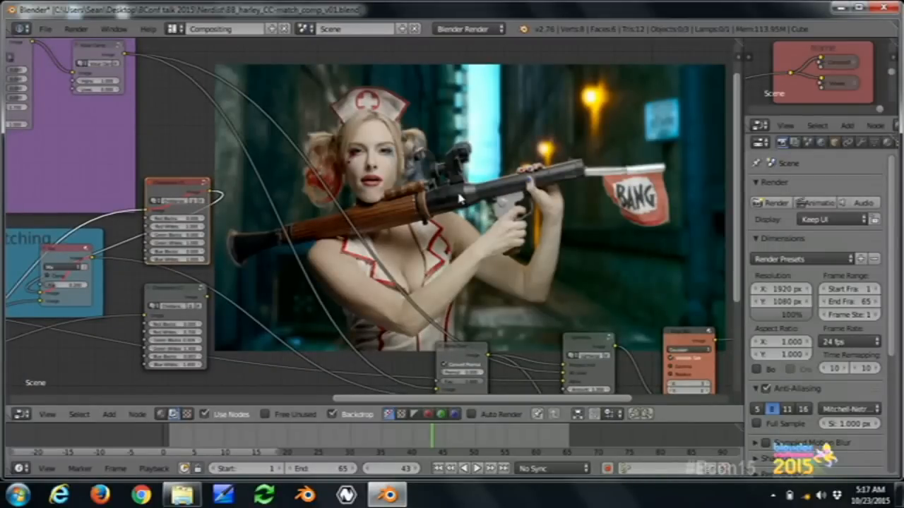
pyautogui.moveTo(380, 224)
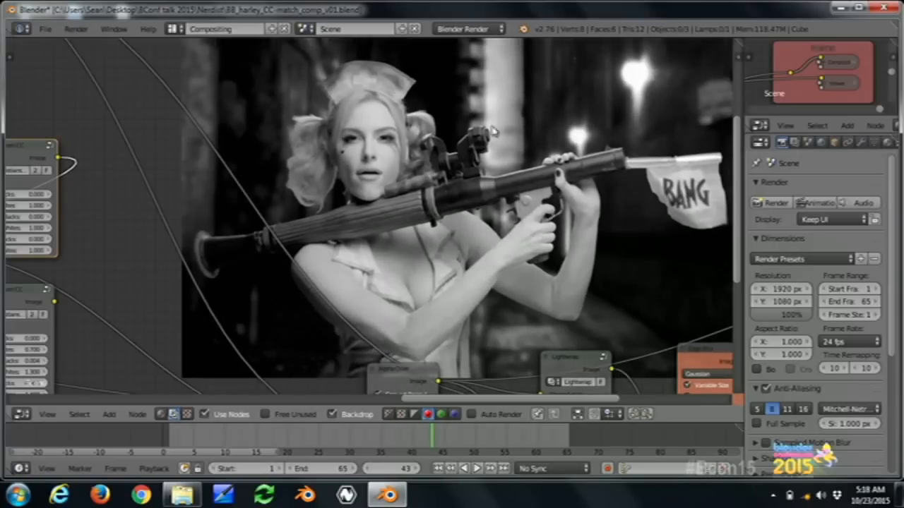
pyautogui.moveTo(305, 295)
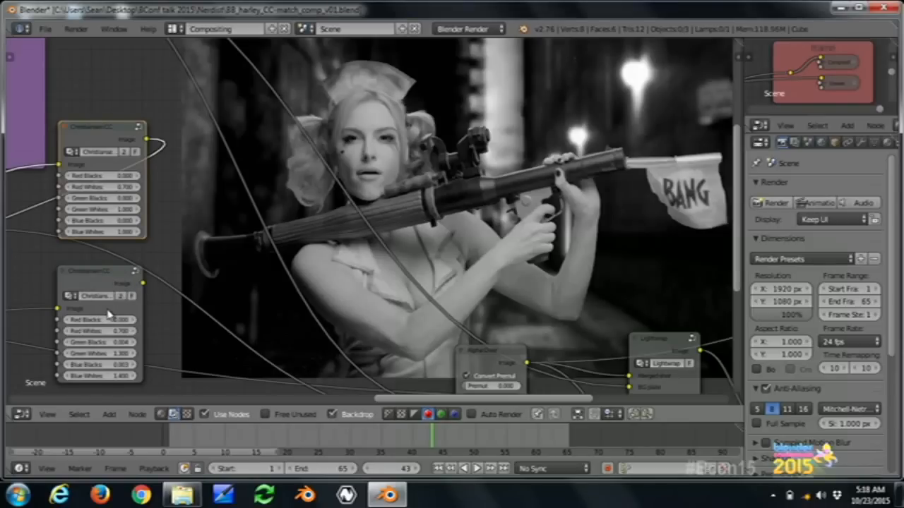
pyautogui.moveTo(94, 309)
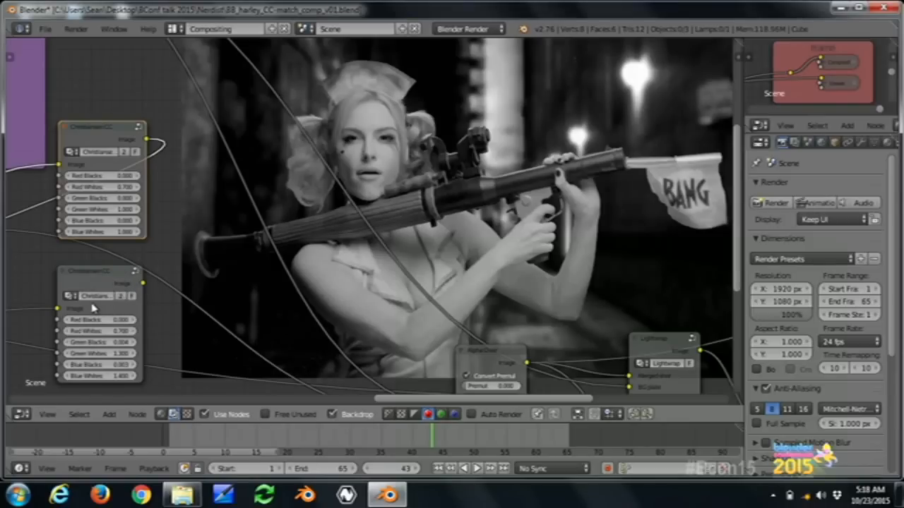
pyautogui.moveTo(113, 100)
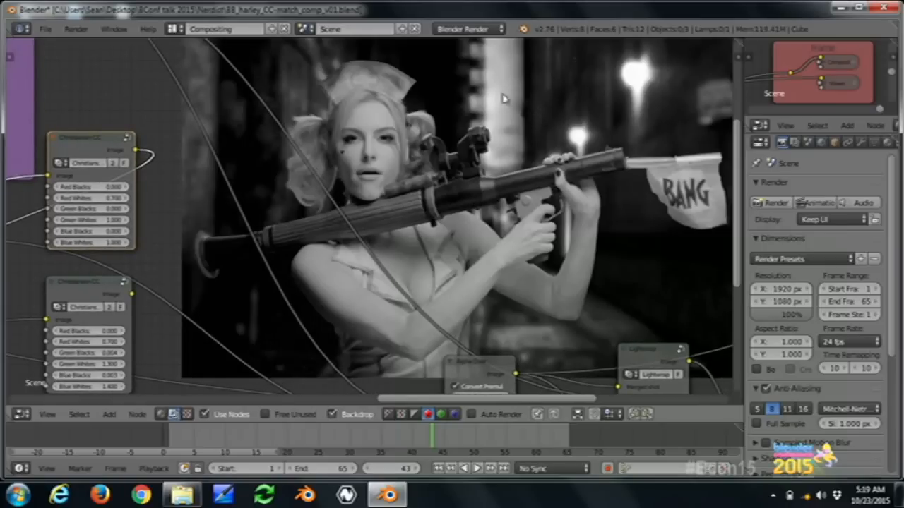
pyautogui.moveTo(392, 161)
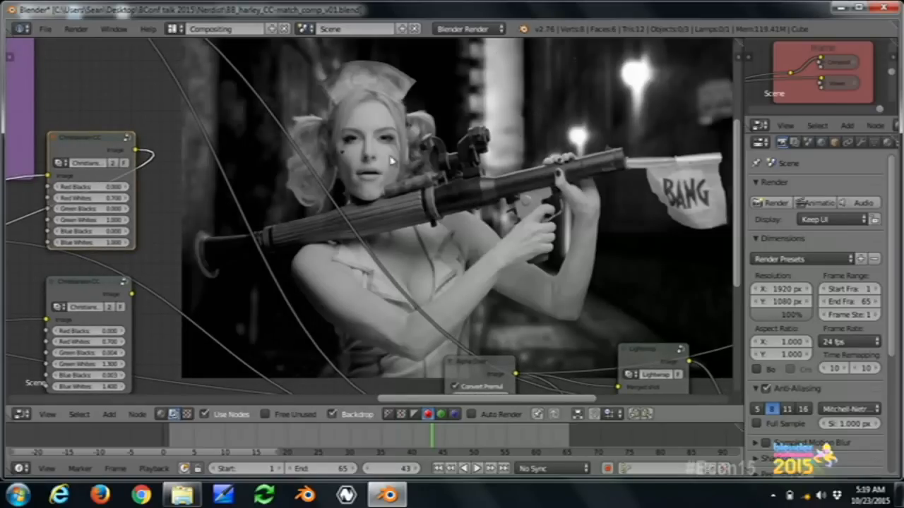
pyautogui.moveTo(512, 101)
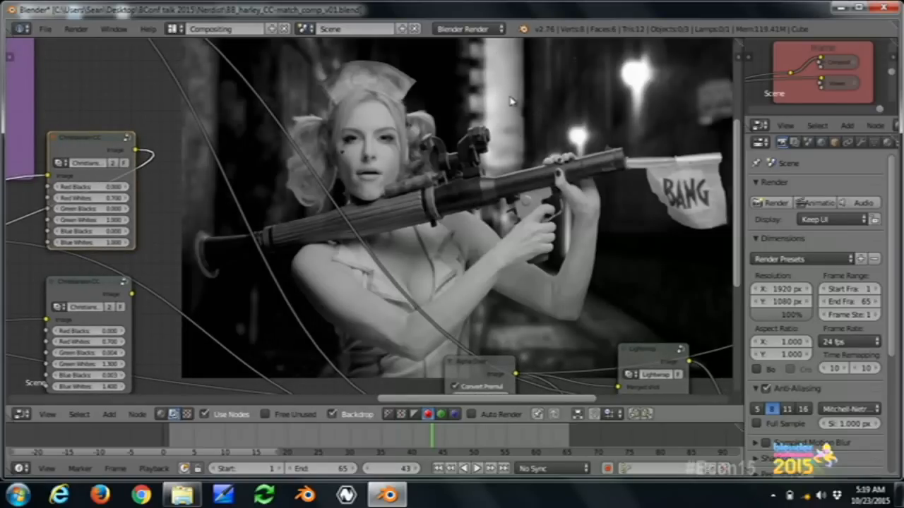
pyautogui.moveTo(332, 283)
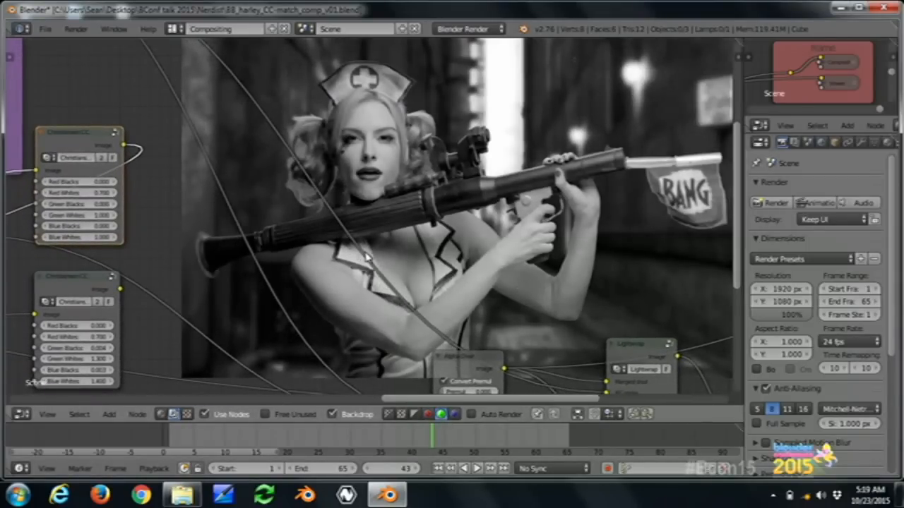
pyautogui.moveTo(497, 96)
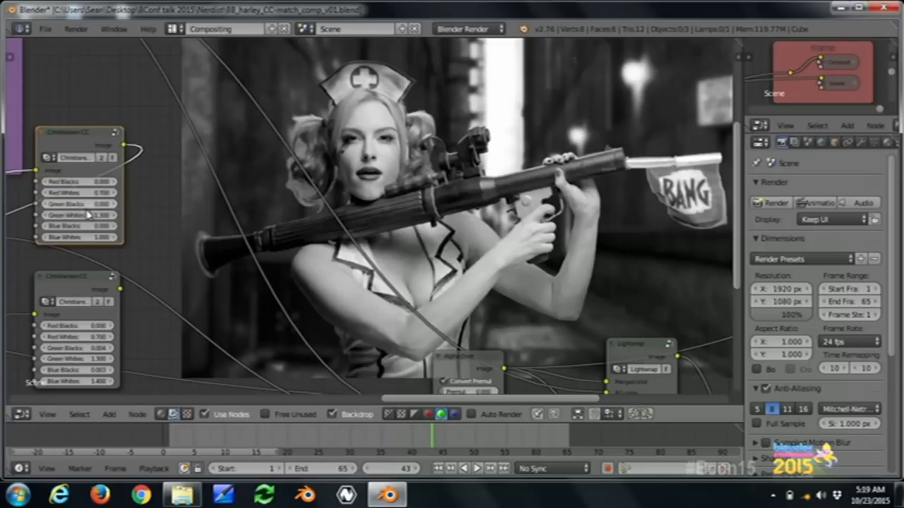
# Adjust values like Green Whites and Blue Whites on the upper Christensen colour-correction node.
pyautogui.click(79, 204)
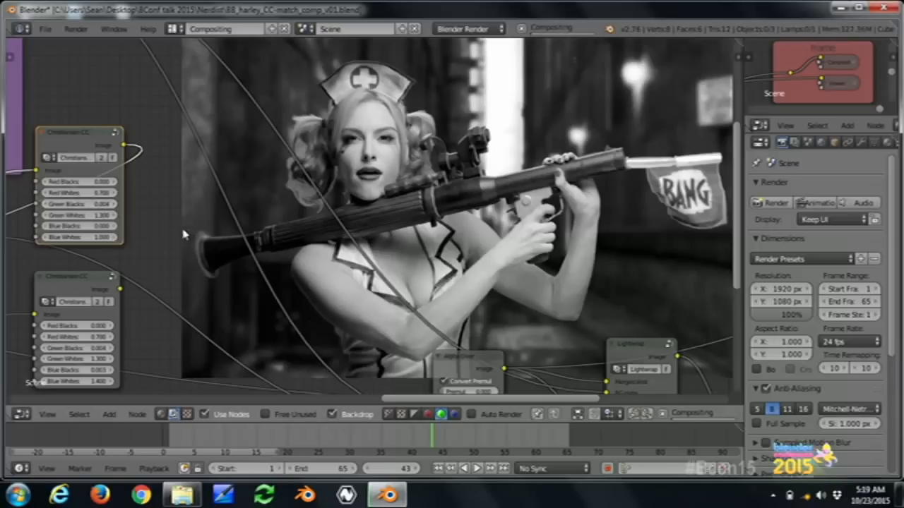
pyautogui.moveTo(429, 296)
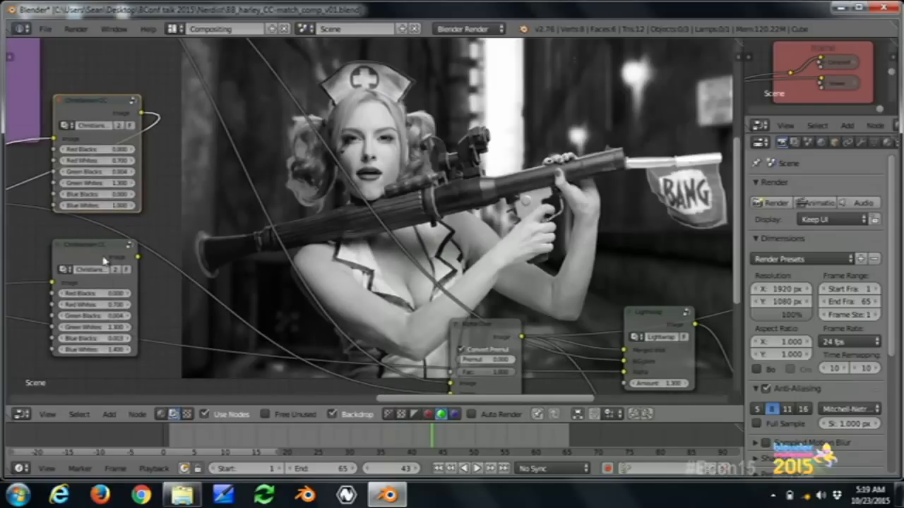
pyautogui.moveTo(371, 377)
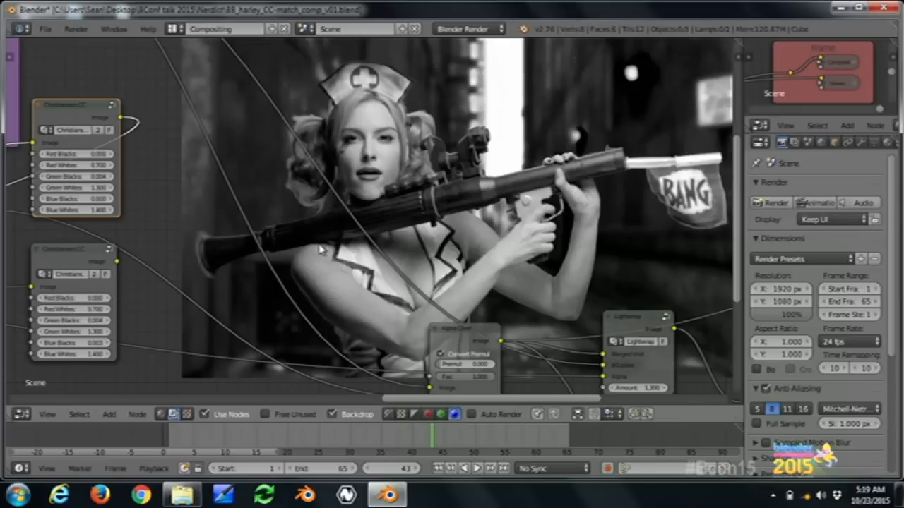
pyautogui.moveTo(307, 233)
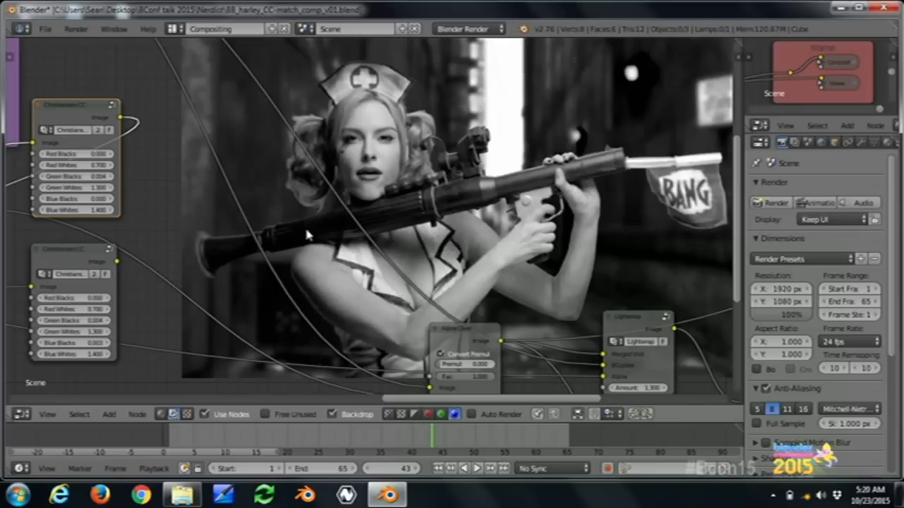
pyautogui.moveTo(82, 339)
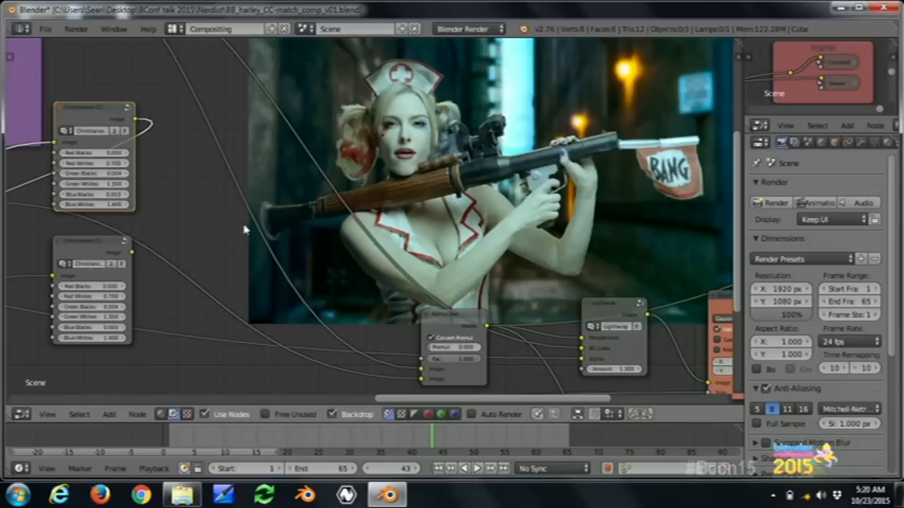
pyautogui.moveTo(447, 233)
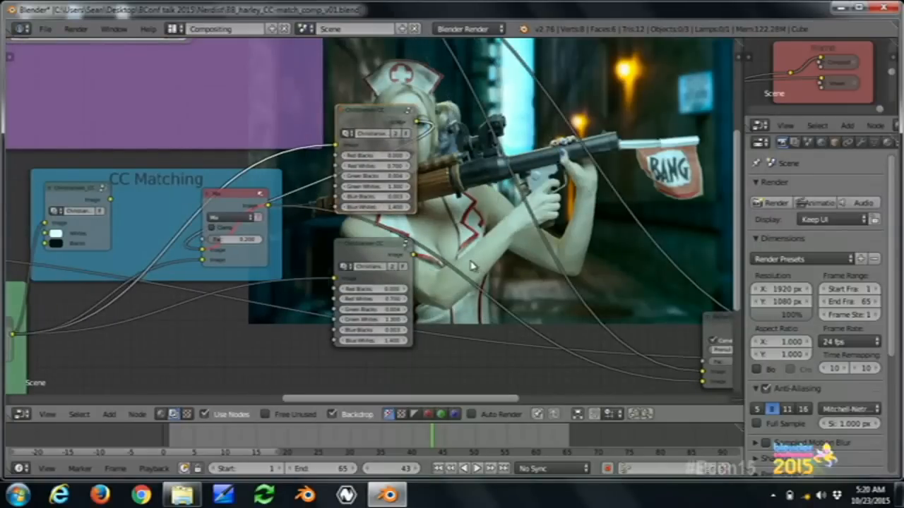
pyautogui.moveTo(270, 228)
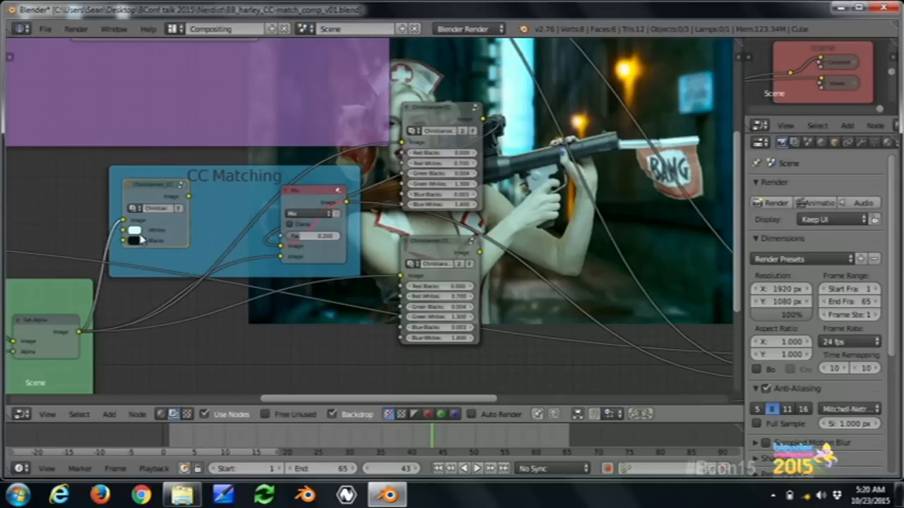
pyautogui.moveTo(150, 213)
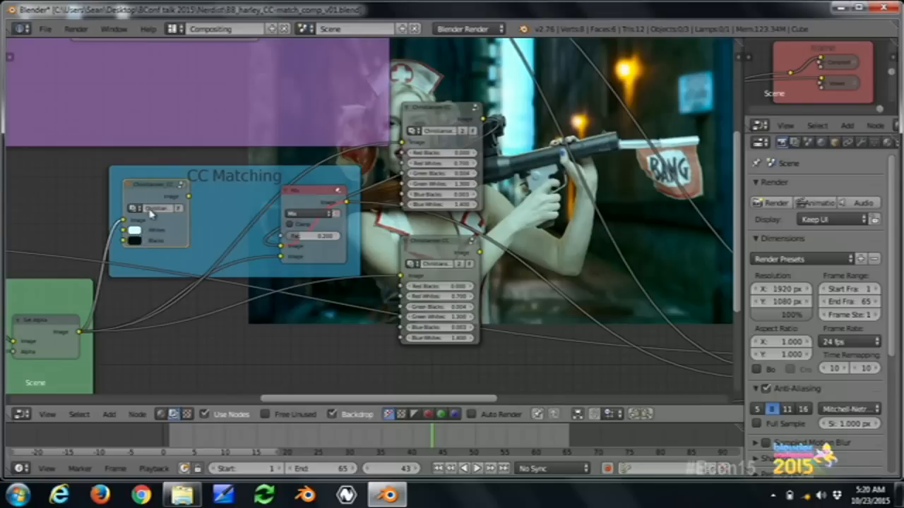
pyautogui.moveTo(187, 203)
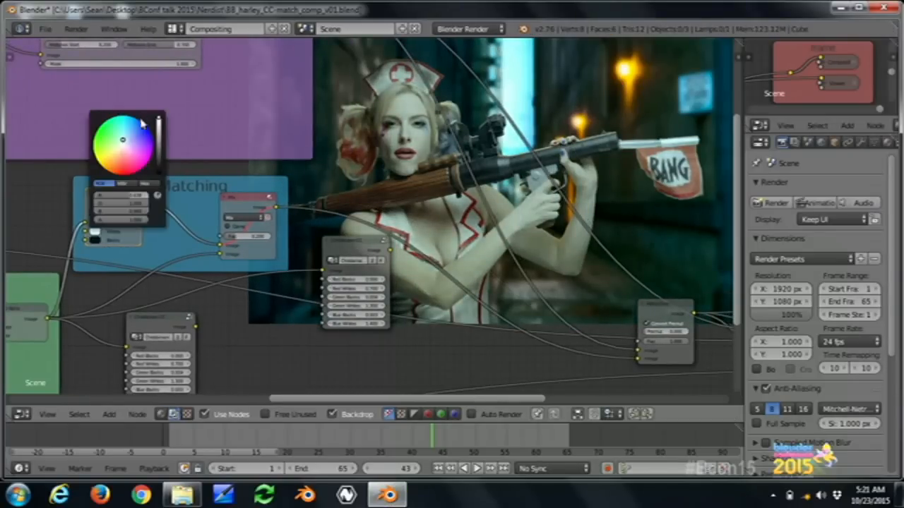
# Set a warmer yellowish whites colour on the Christensen_CC_plus node.
pyautogui.click(139, 156)
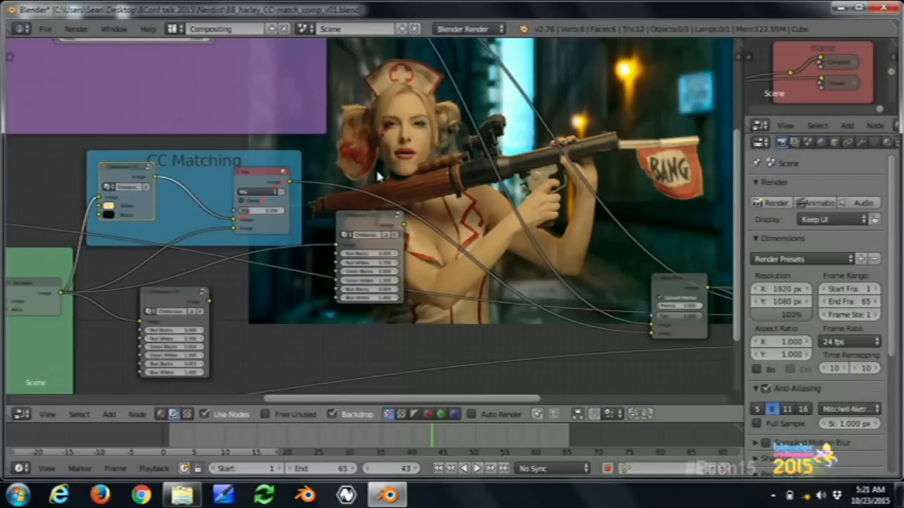
pyautogui.moveTo(376, 183)
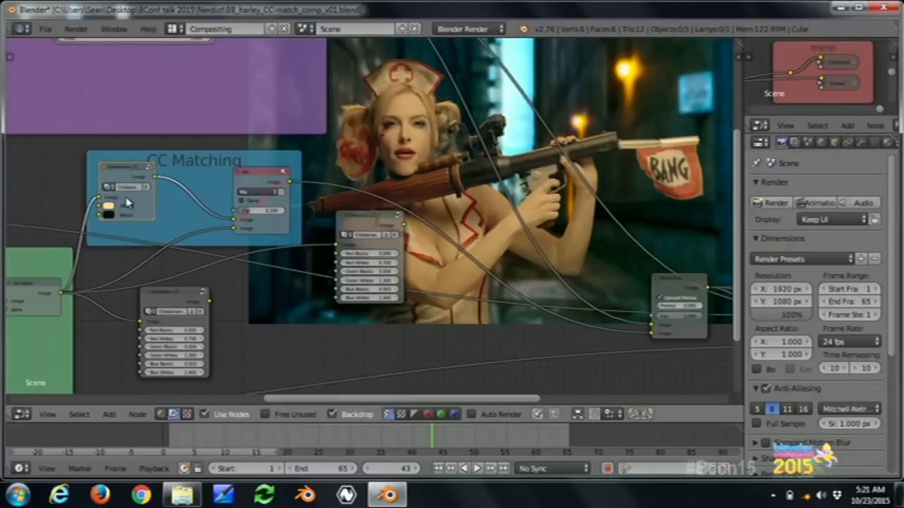
pyautogui.moveTo(551, 258)
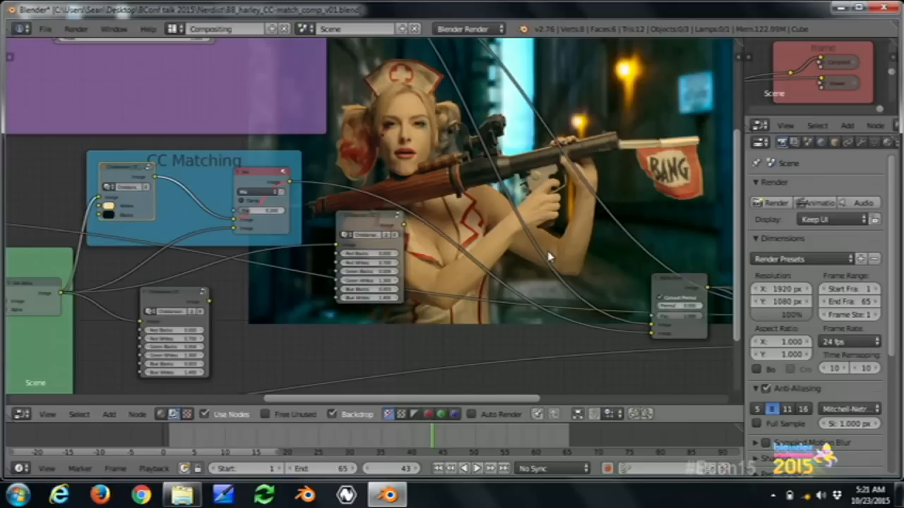
pyautogui.moveTo(514, 247)
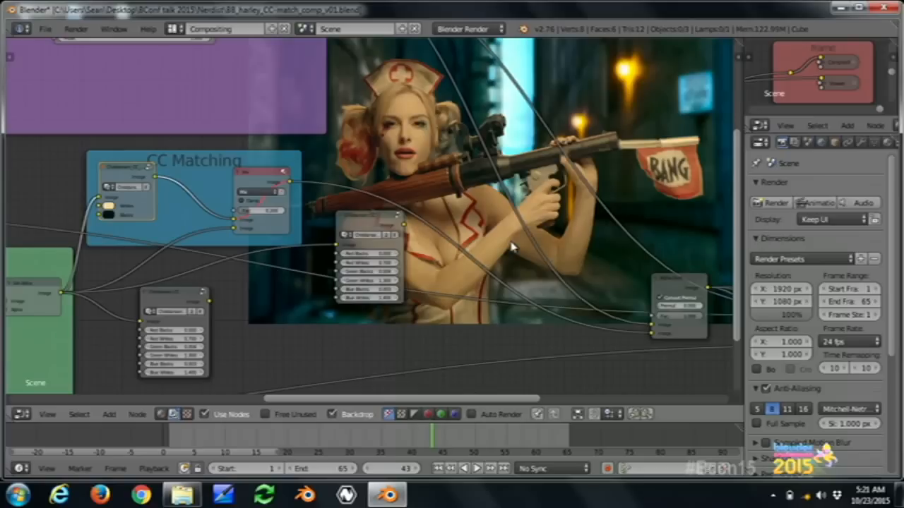
pyautogui.moveTo(296, 133)
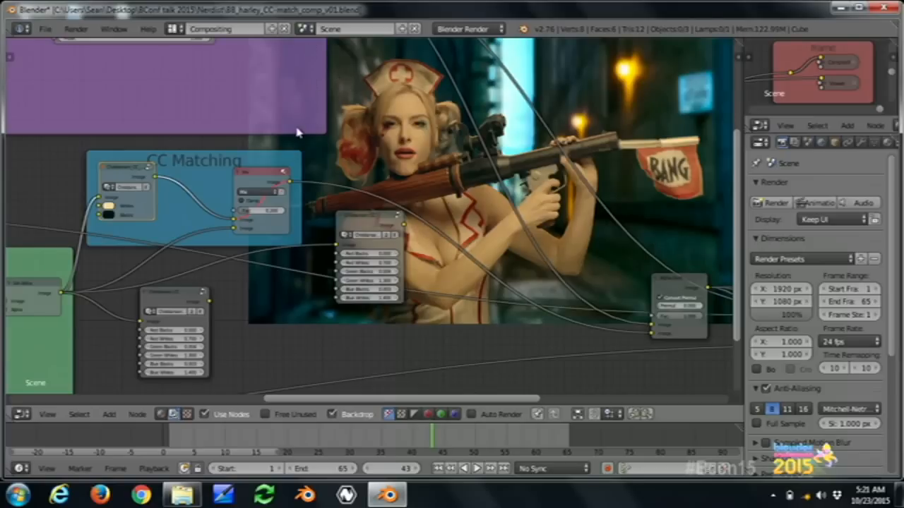
pyautogui.moveTo(332, 246)
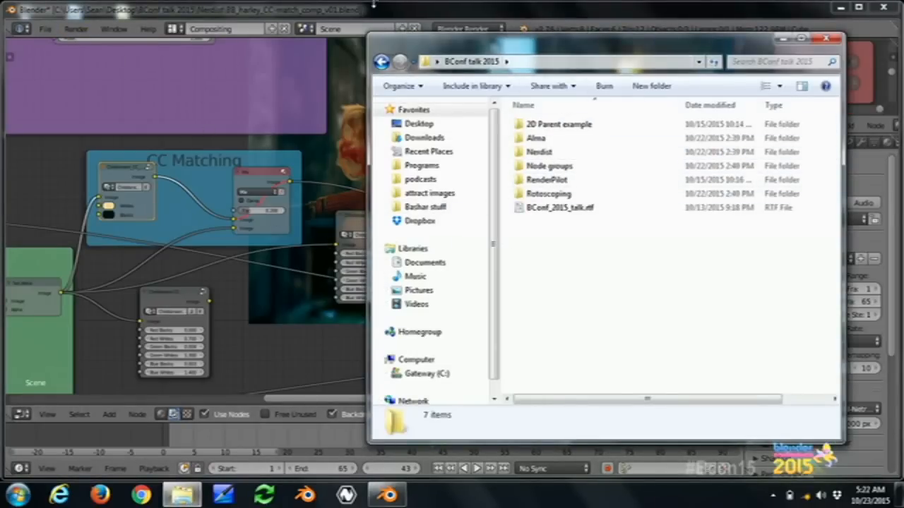
# Back in Blender, open seans_node_groups_v01.blend from the recent files.
pyautogui.click(46, 29)
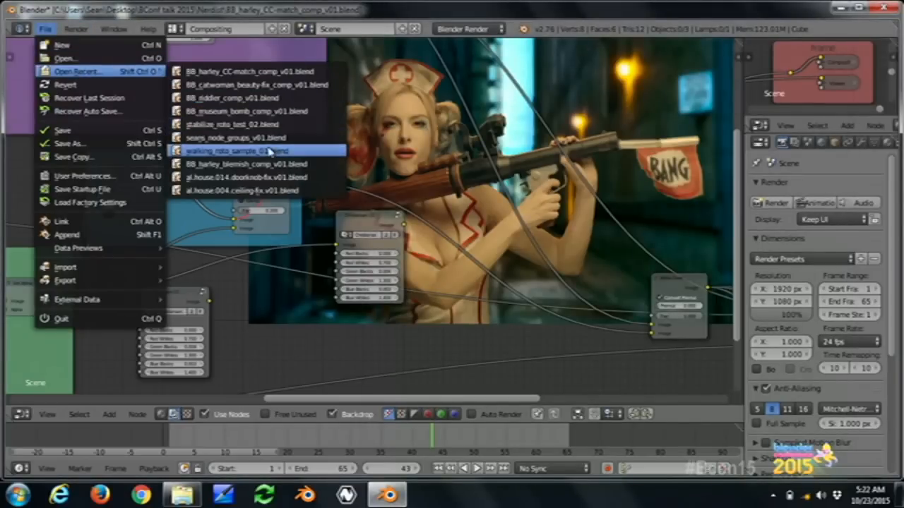
pyautogui.click(233, 137)
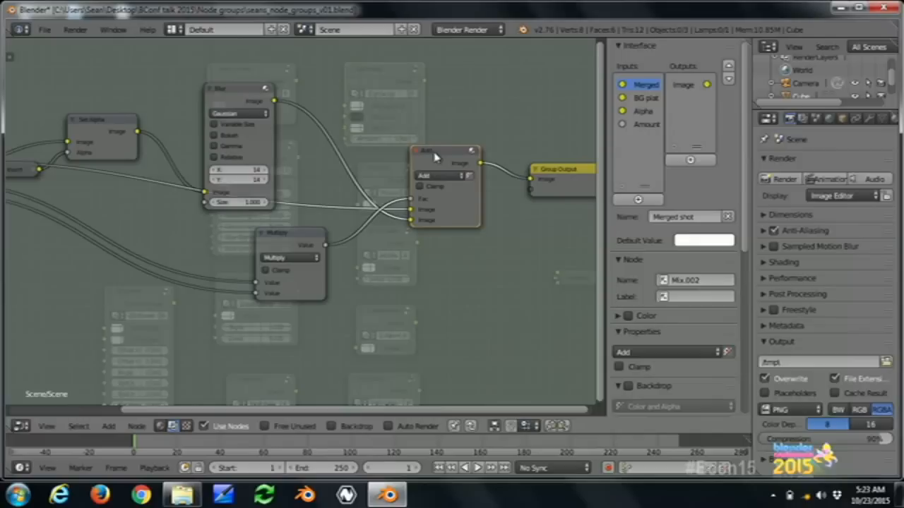
pyautogui.moveTo(413, 144)
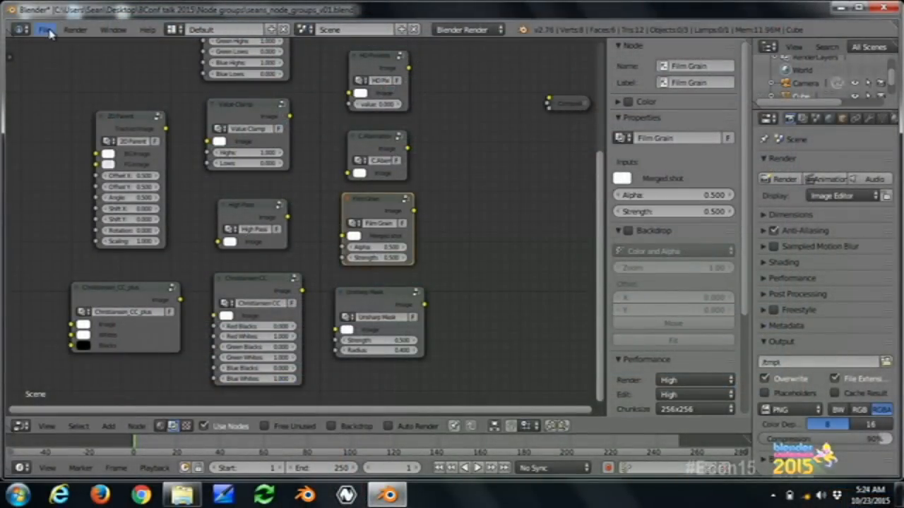
# Open stabilize_roto_test_02.blend from the Rotoscoping folder of the talk folder.
pyautogui.click(45, 30)
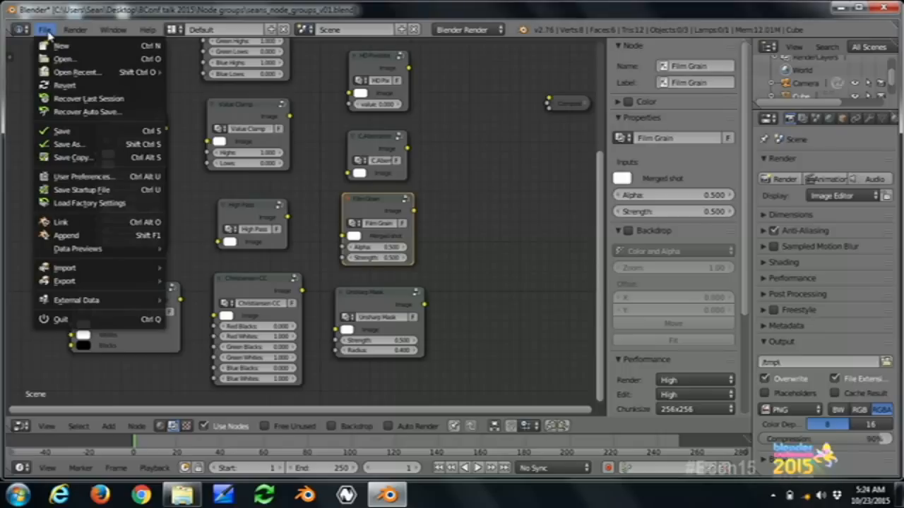
pyautogui.click(64, 58)
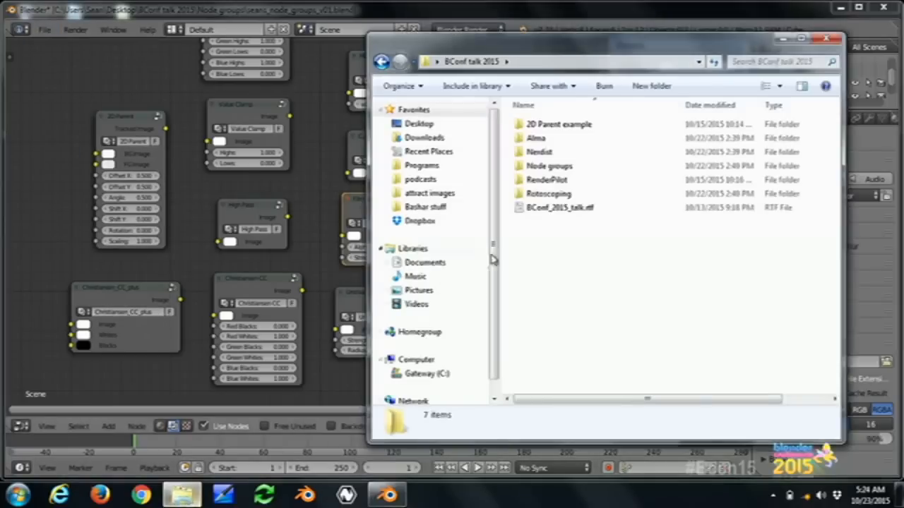
pyautogui.doubleClick(548, 193)
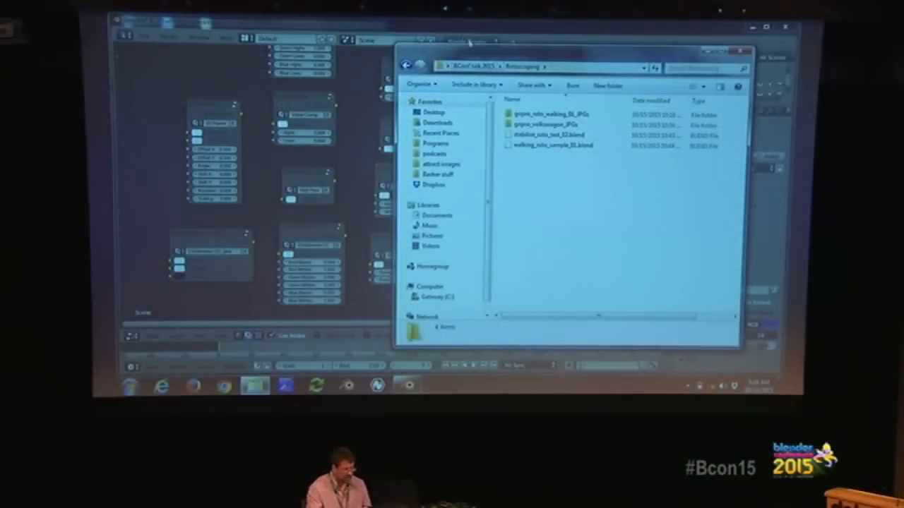
pyautogui.click(144, 38)
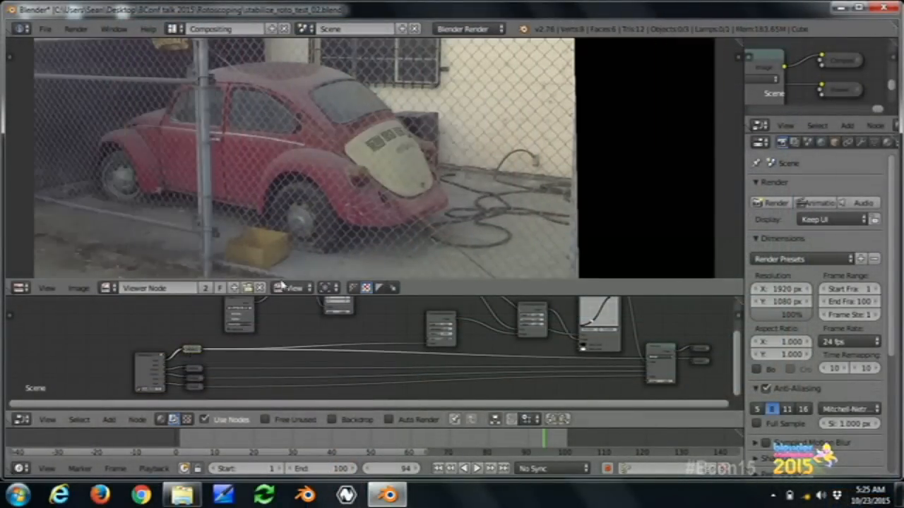
# Switch the Image Editor to Mask mode to view the car roto, then back to View.
pyautogui.click(292, 287)
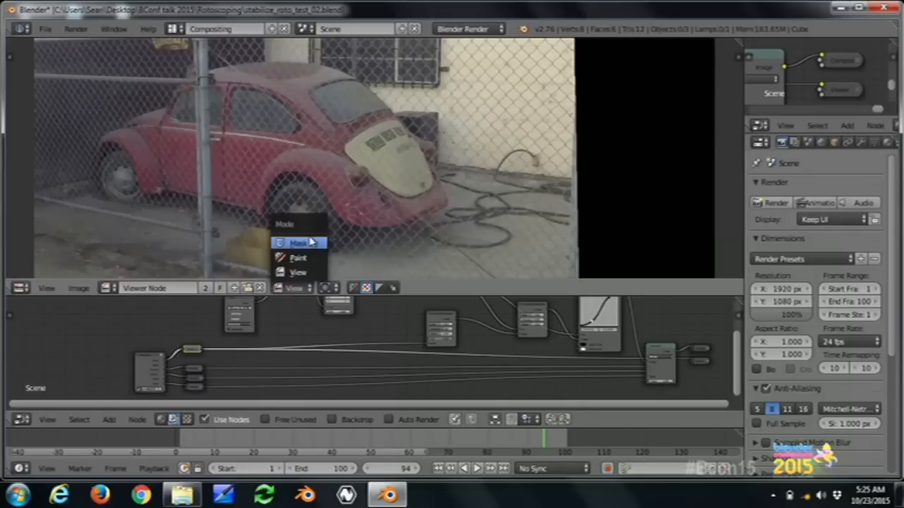
pyautogui.click(298, 243)
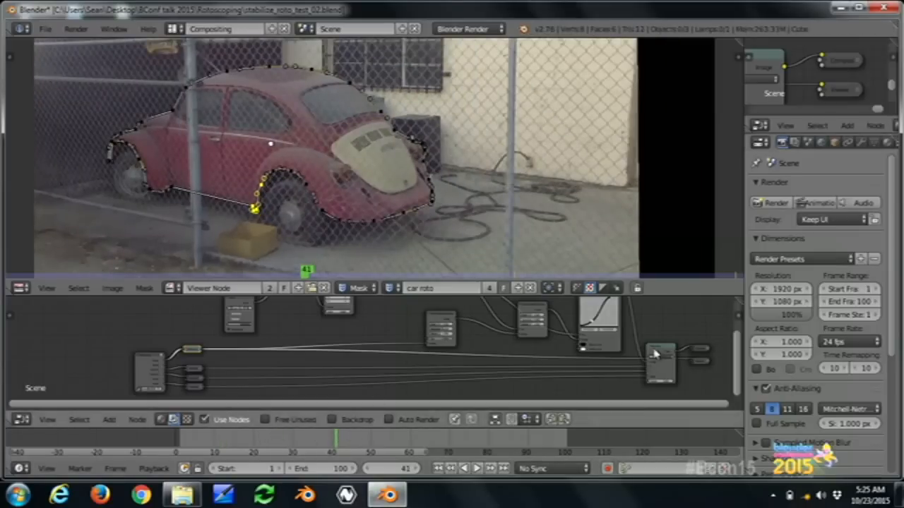
pyautogui.moveTo(519, 339)
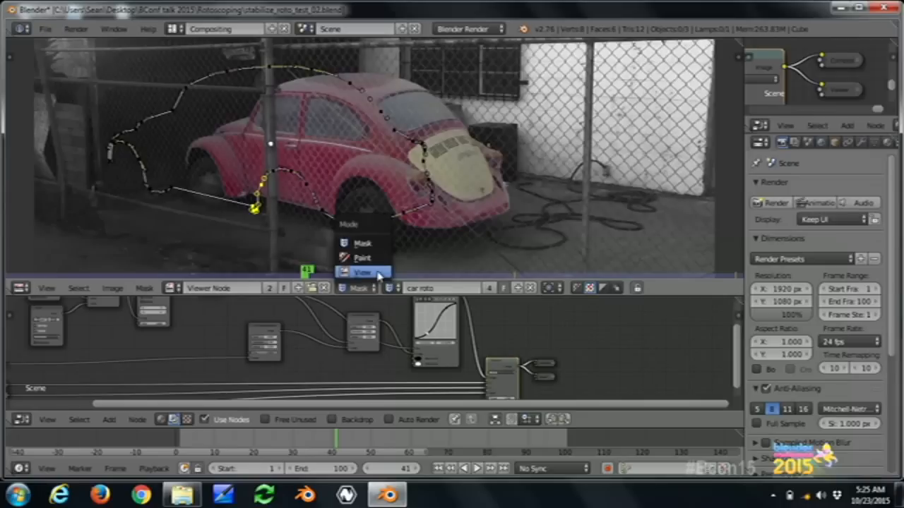
pyautogui.click(362, 272)
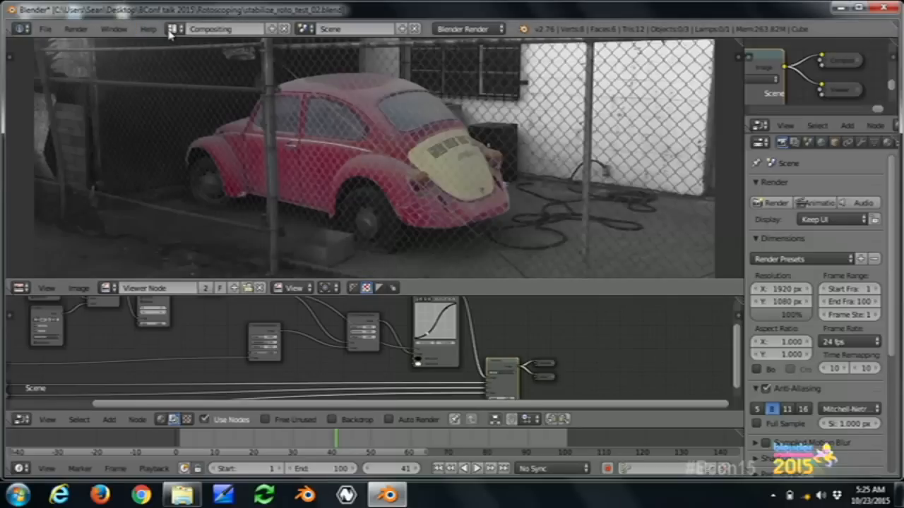
# Choose the Motion Tracking screen layout, then bring up the File menu.
pyautogui.click(221, 28)
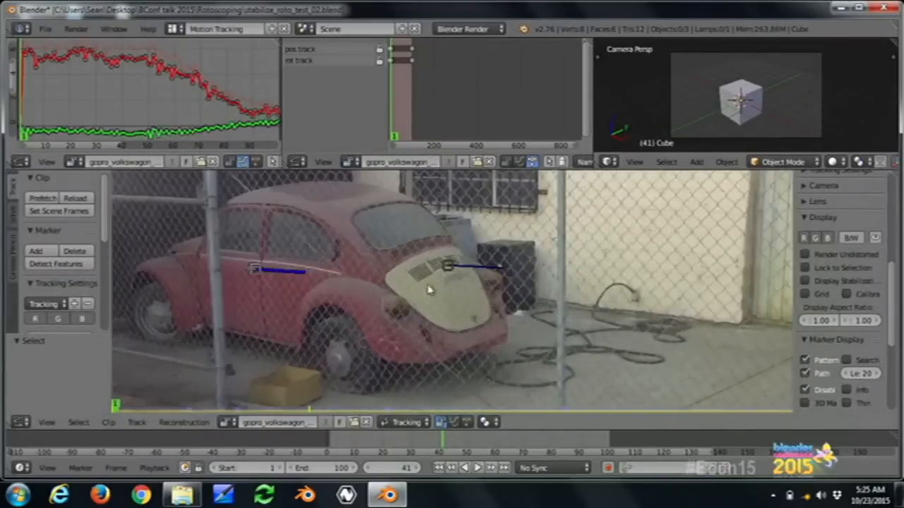
pyautogui.moveTo(494, 286)
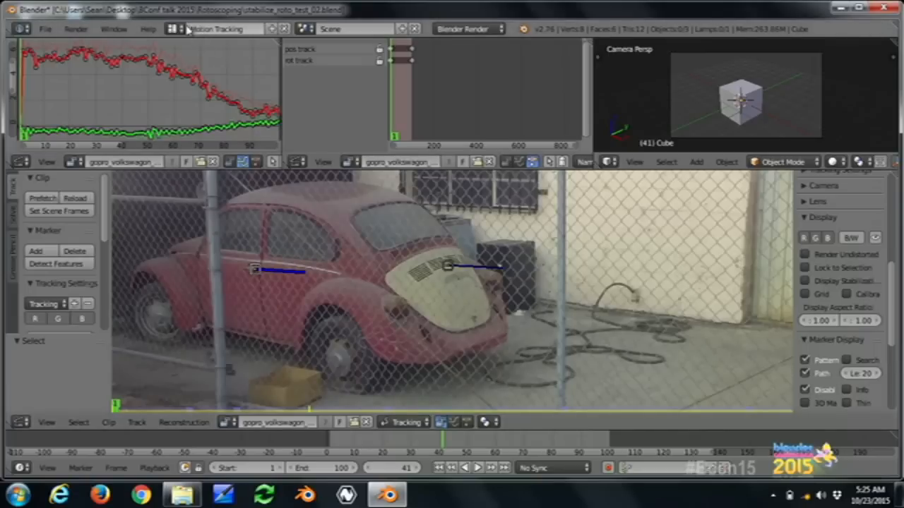
pyautogui.moveTo(175, 28)
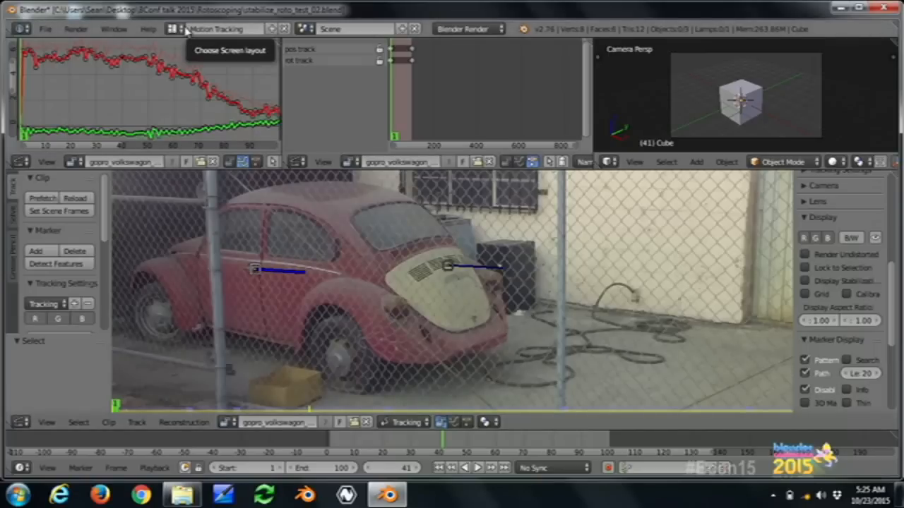
pyautogui.click(45, 29)
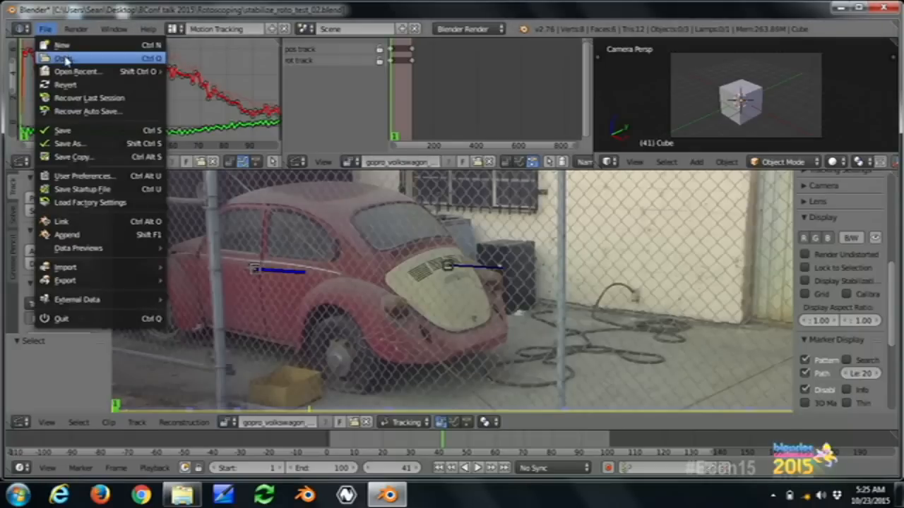
pyautogui.moveTo(62, 45)
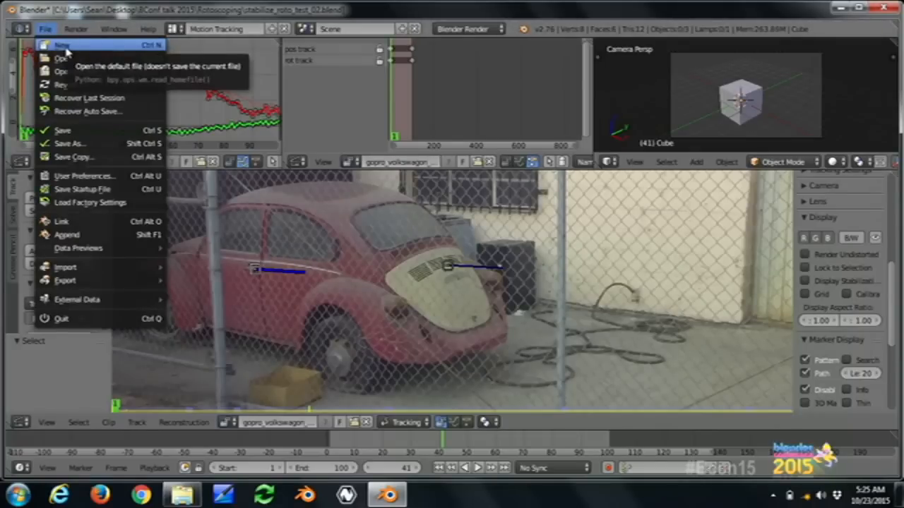
# Use File > New and confirm Reload Start-Up File for the default cube scene.
pyautogui.click(62, 44)
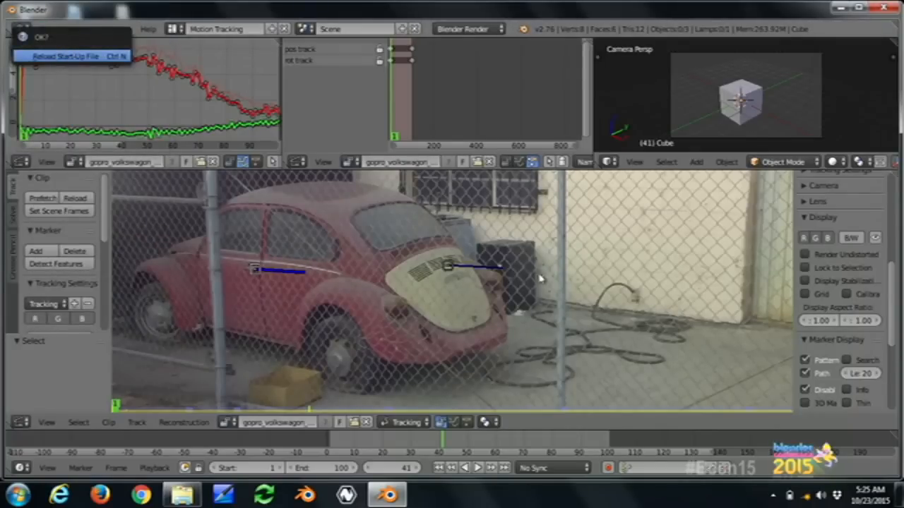
pyautogui.click(65, 56)
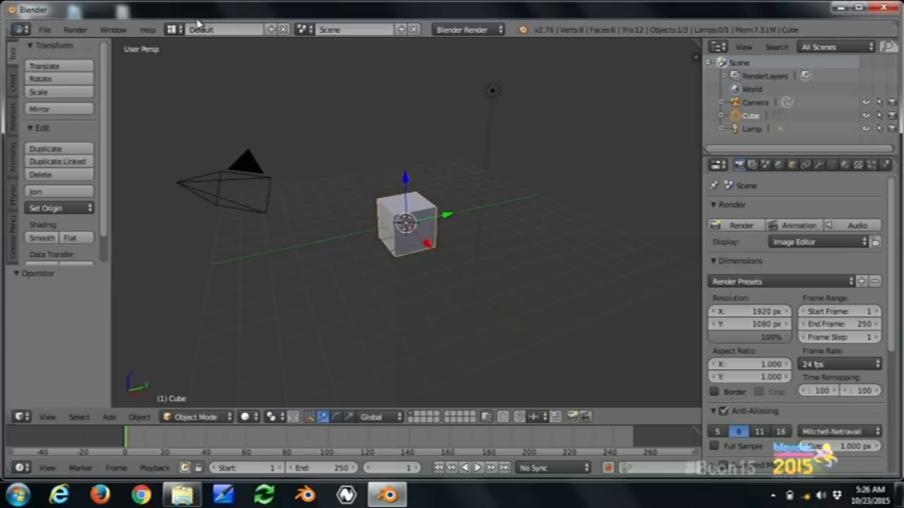
pyautogui.moveTo(175, 37)
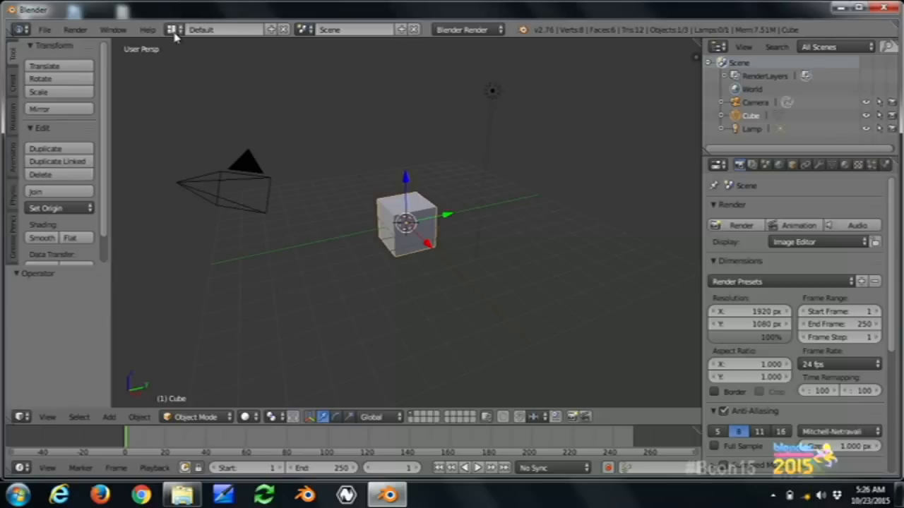
pyautogui.moveTo(175, 29)
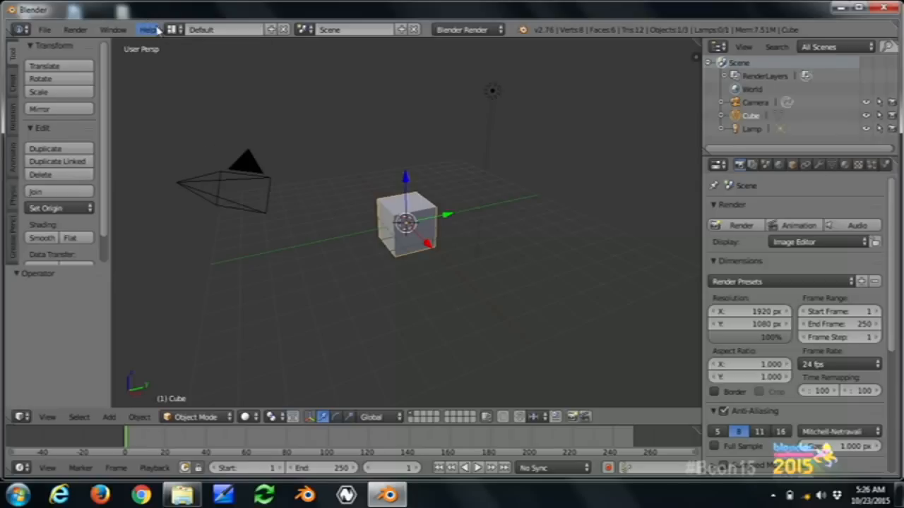
pyautogui.moveTo(149, 29)
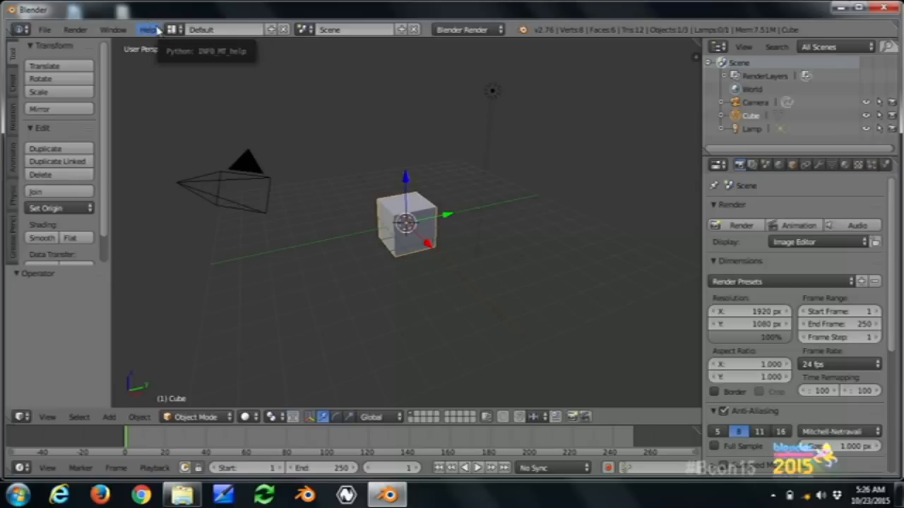
pyautogui.moveTo(173, 31)
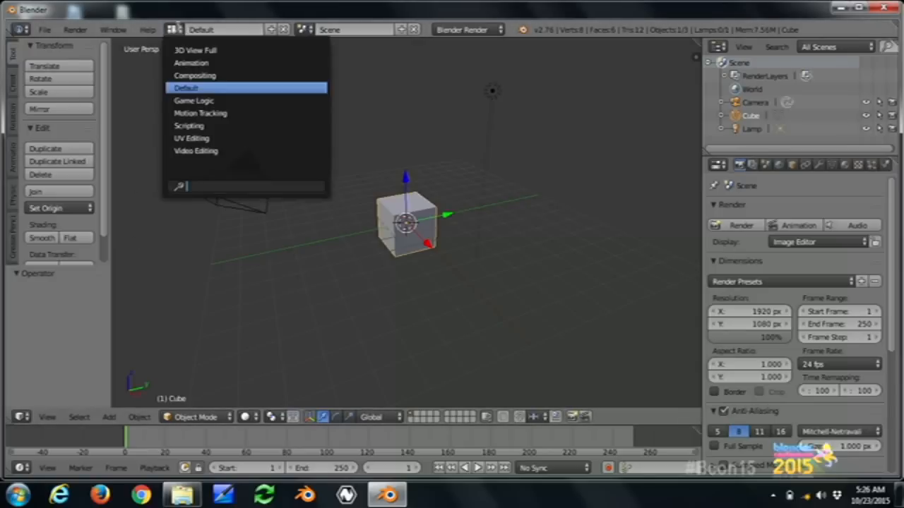
# In Motion Tracking, open the sky_tracking JPG sequence from the 2D Parent folder as a clip.
pyautogui.click(199, 113)
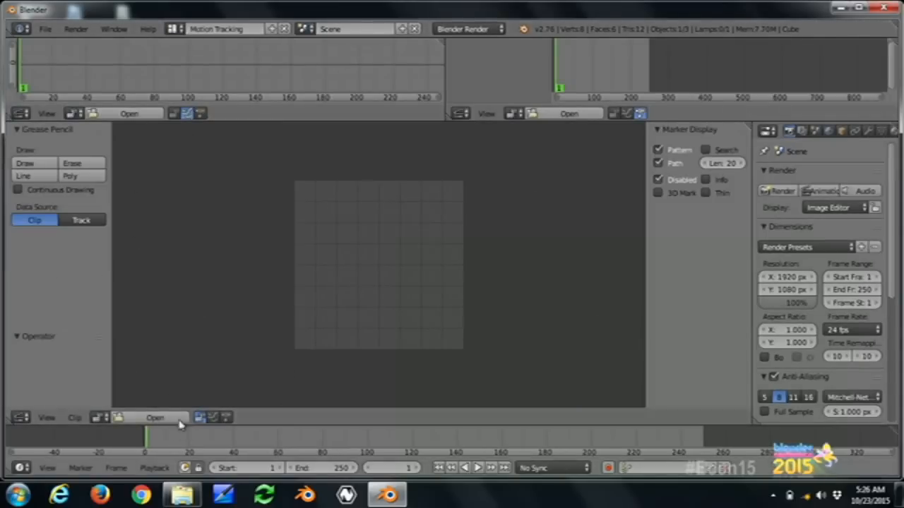
pyautogui.click(154, 417)
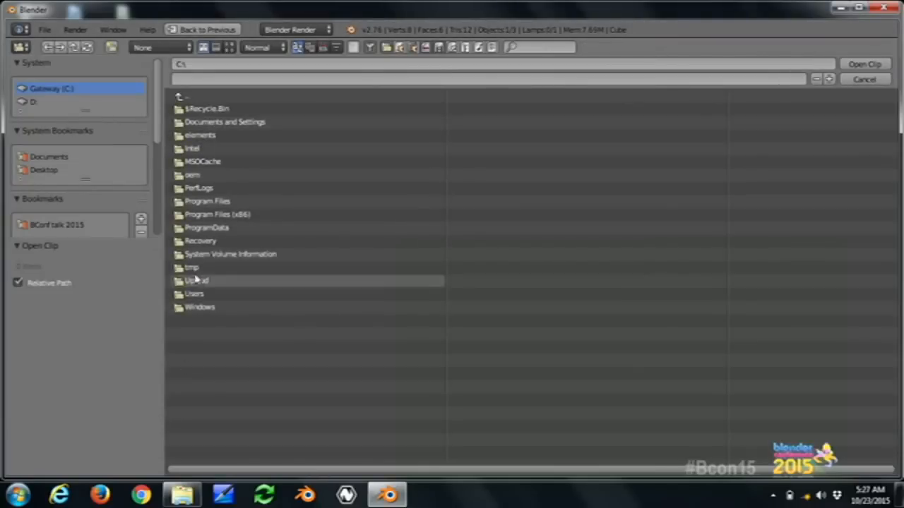
pyautogui.click(57, 225)
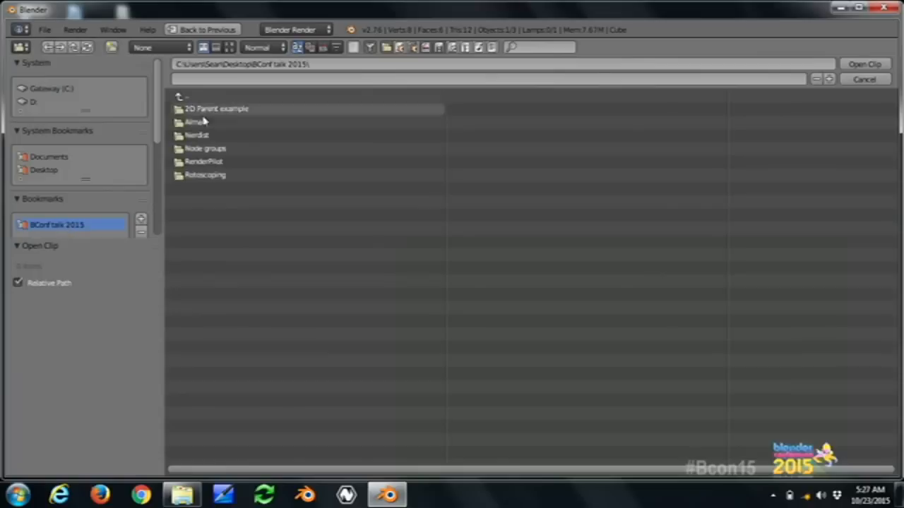
pyautogui.doubleClick(216, 109)
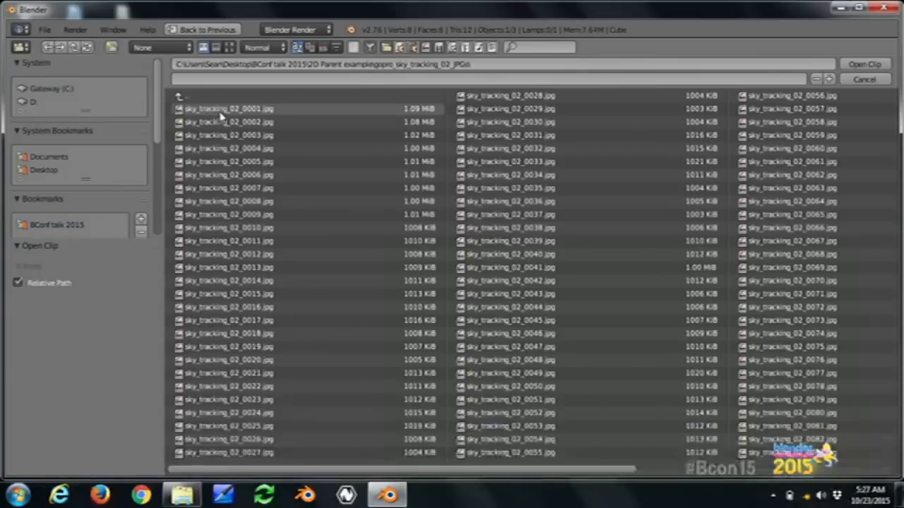
pyautogui.click(864, 64)
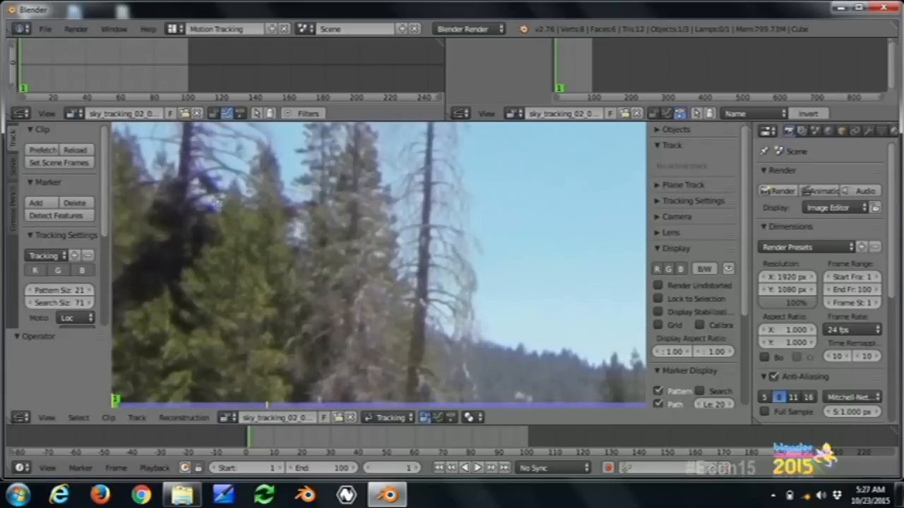
# Place markers on the hillside treeline and a second feature, tracking them forward.
pyautogui.click(236, 208)
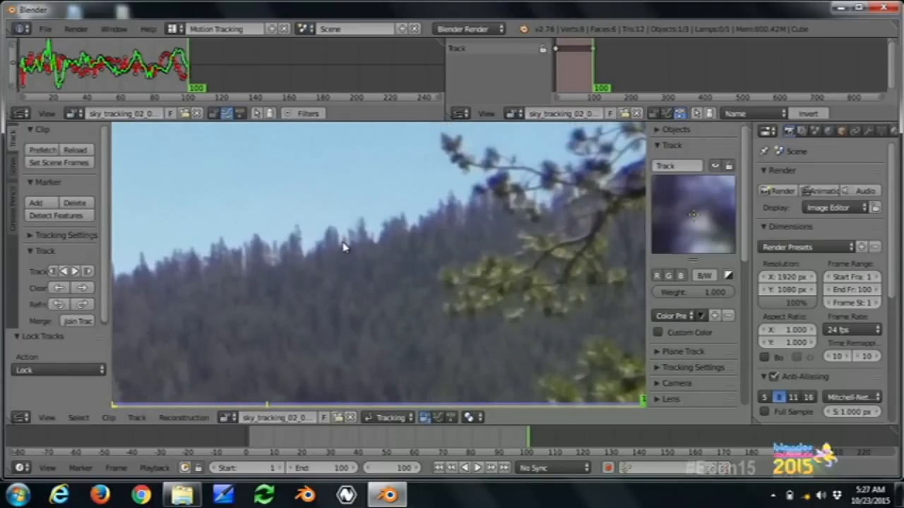
pyautogui.click(344, 244)
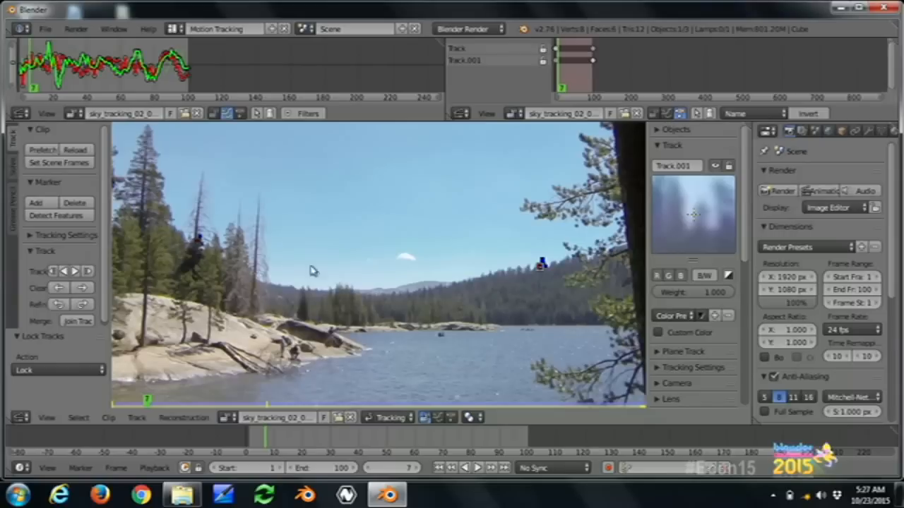
pyautogui.moveTo(247, 164)
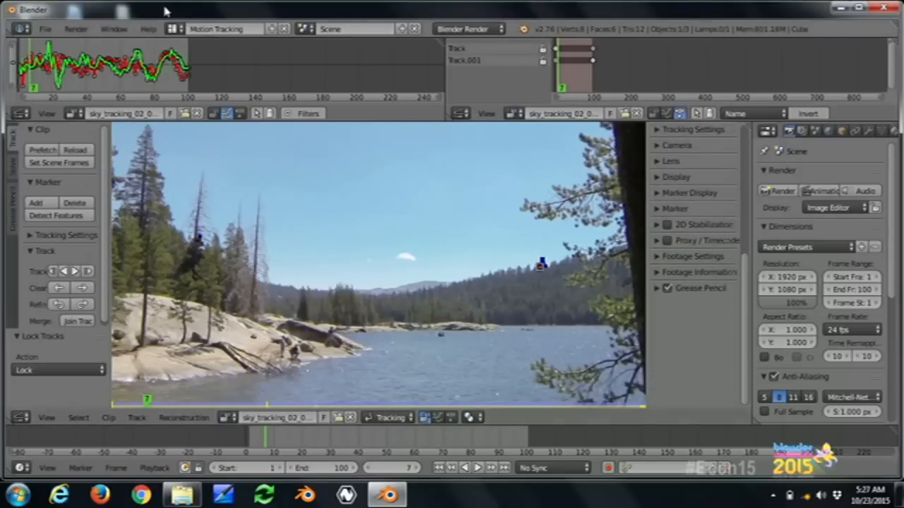
# Add a Movie Clip node of the sky footage, wire its Image to the output, and return to Motion Tracking.
pyautogui.click(226, 28)
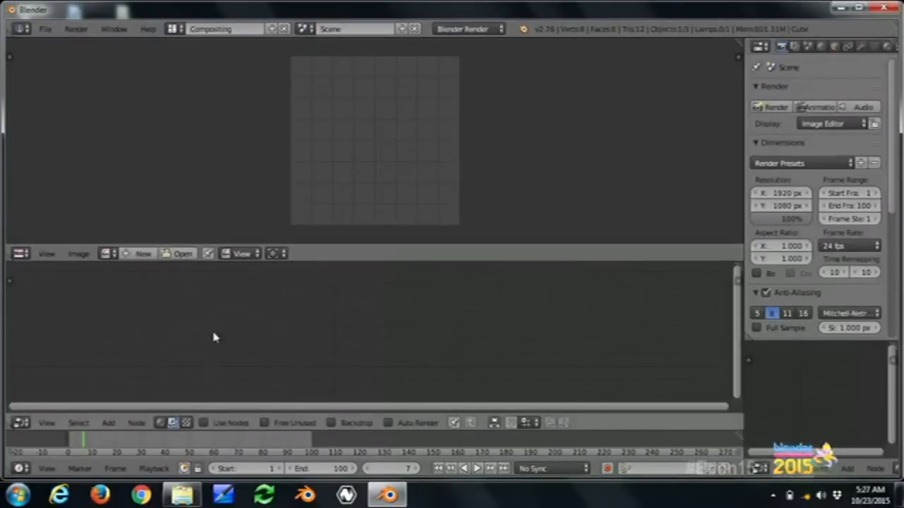
pyautogui.click(203, 422)
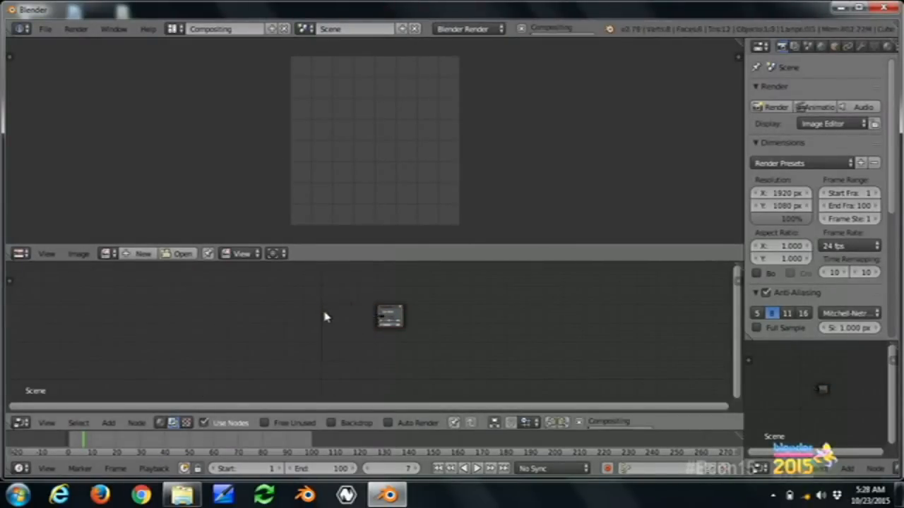
pyautogui.click(108, 422)
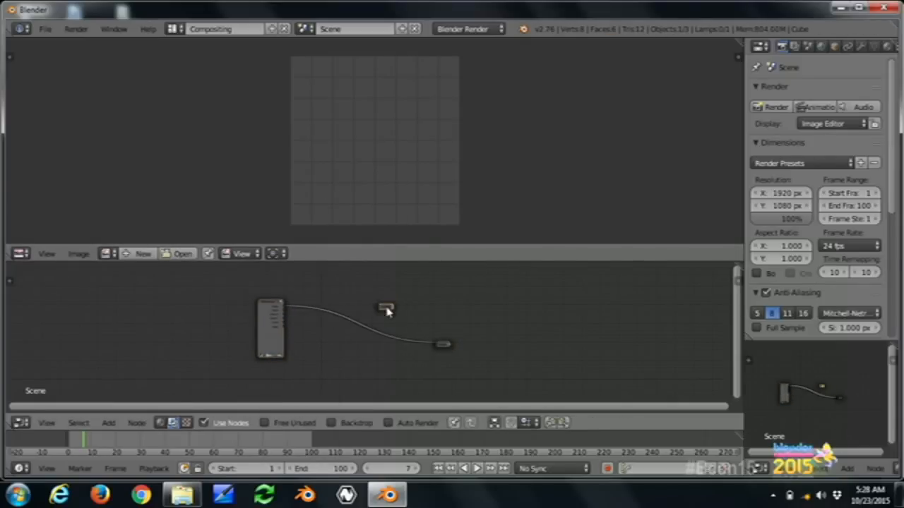
pyautogui.moveTo(270, 328); pyautogui.dragTo(217, 328)
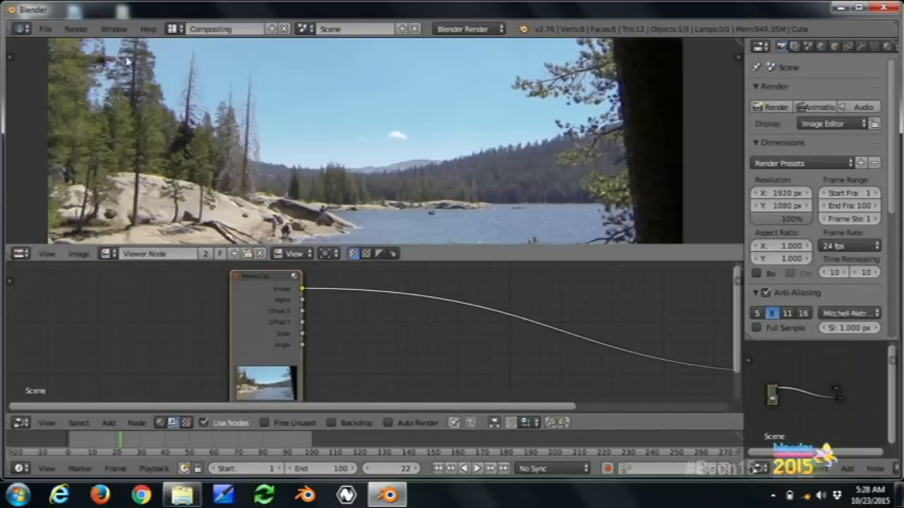
pyautogui.click(226, 29)
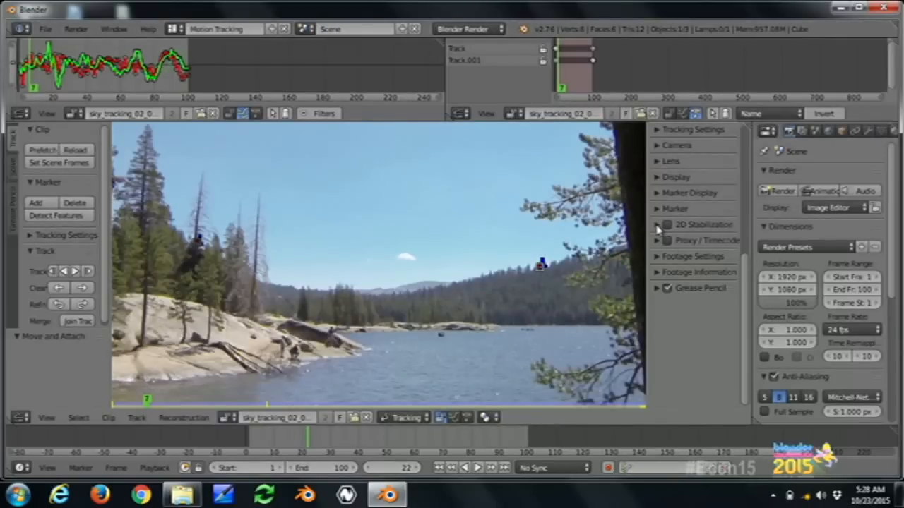
# Enable 2D Stabilization with Track for location and rotation stabilization via Track.001.
pyautogui.click(657, 224)
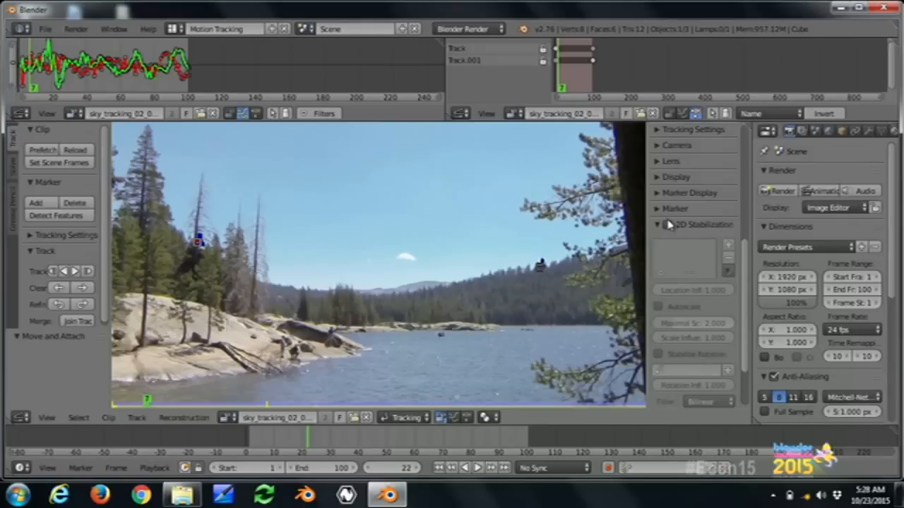
pyautogui.click(666, 225)
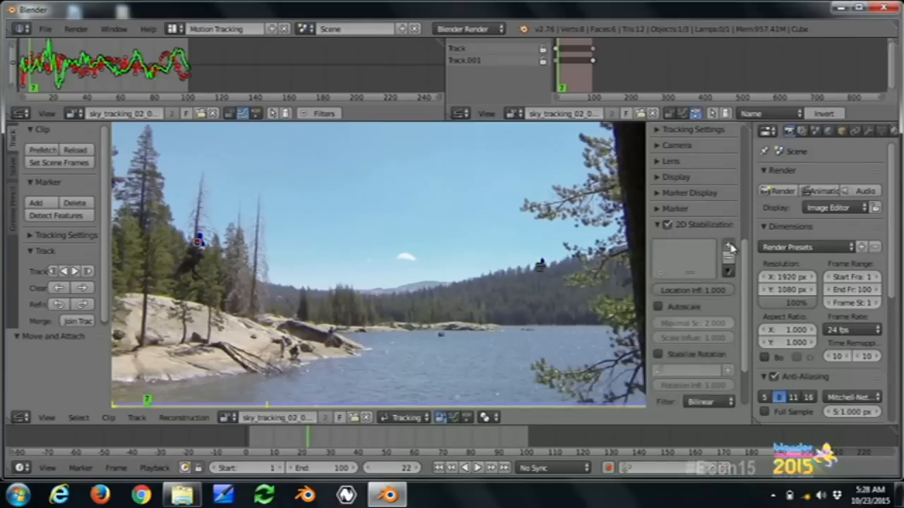
pyautogui.scroll(-3)
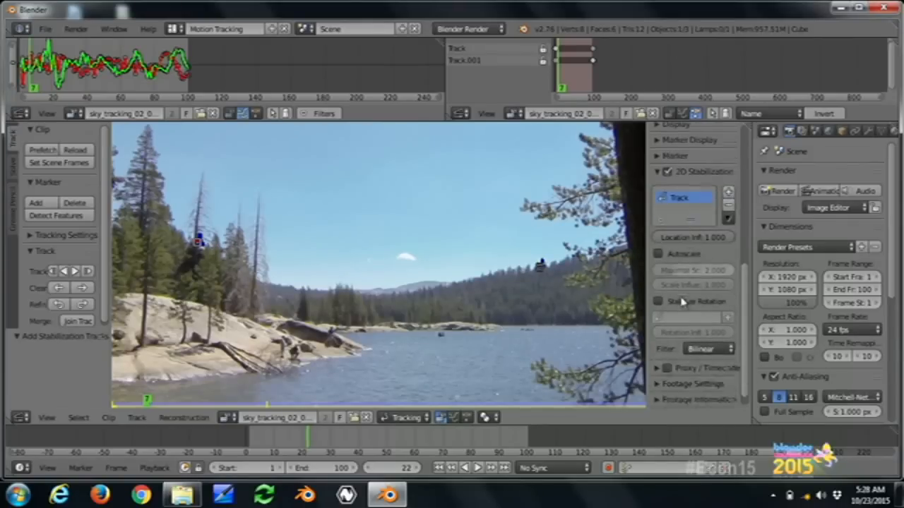
pyautogui.click(658, 301)
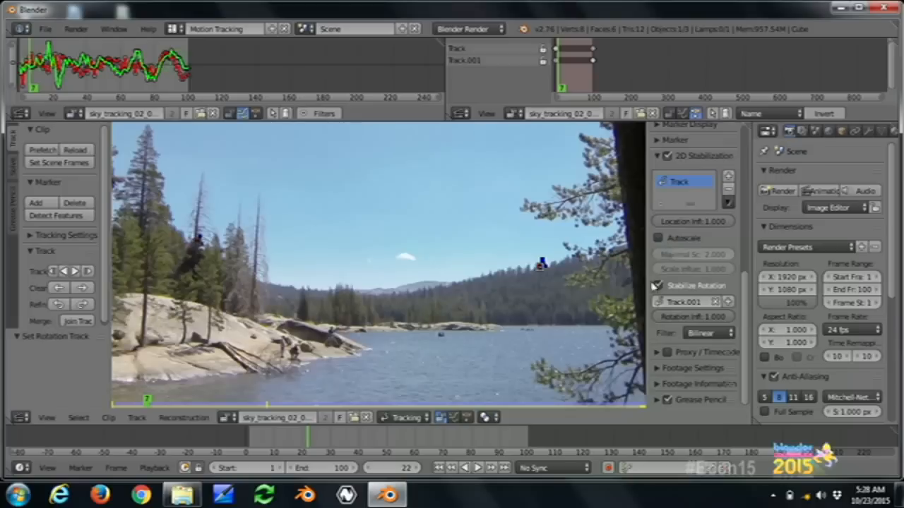
pyautogui.moveTo(658, 238)
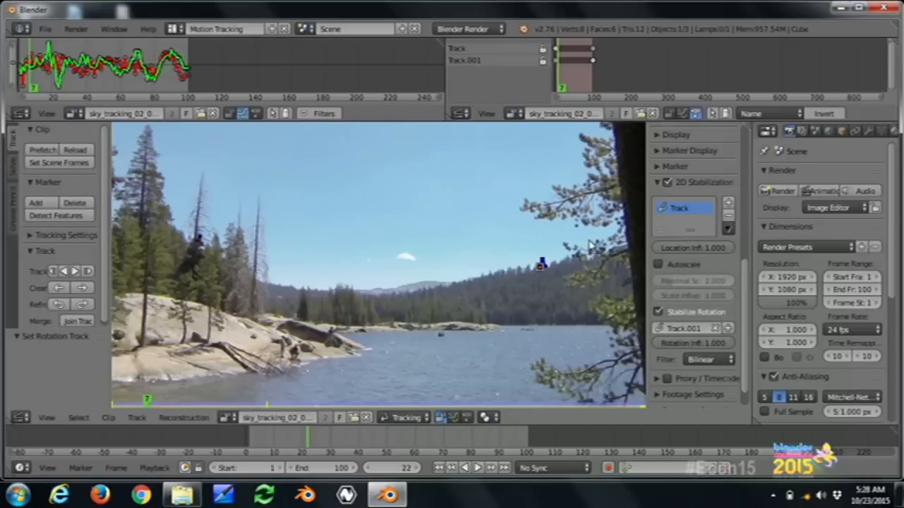
pyautogui.moveTo(387, 233)
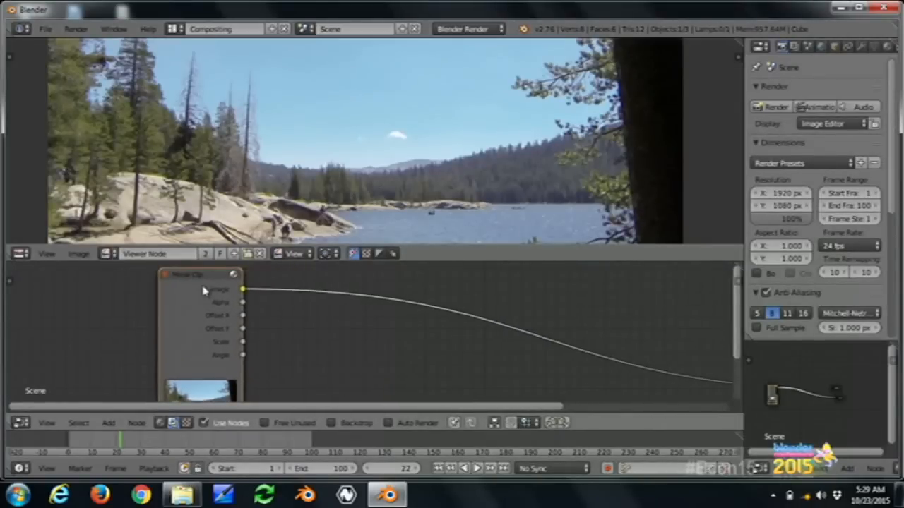
pyautogui.moveTo(242, 334)
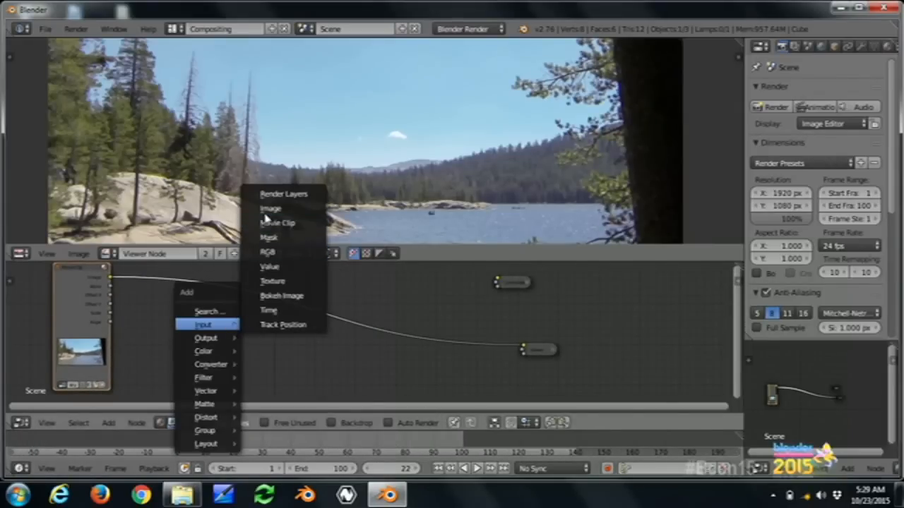
# Add an Image node loading moon_rings_01.jpg from the BConf talk 2015 2D Parent example folder.
pyautogui.click(271, 208)
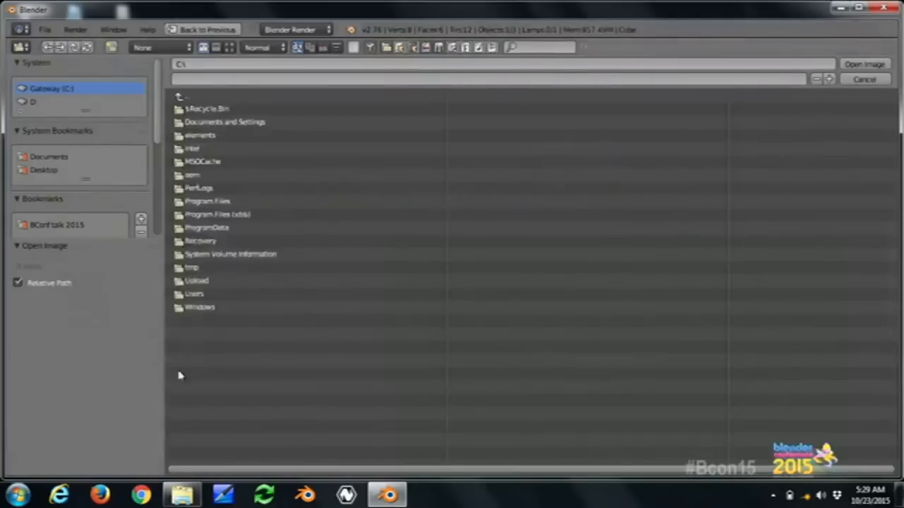
pyautogui.click(57, 225)
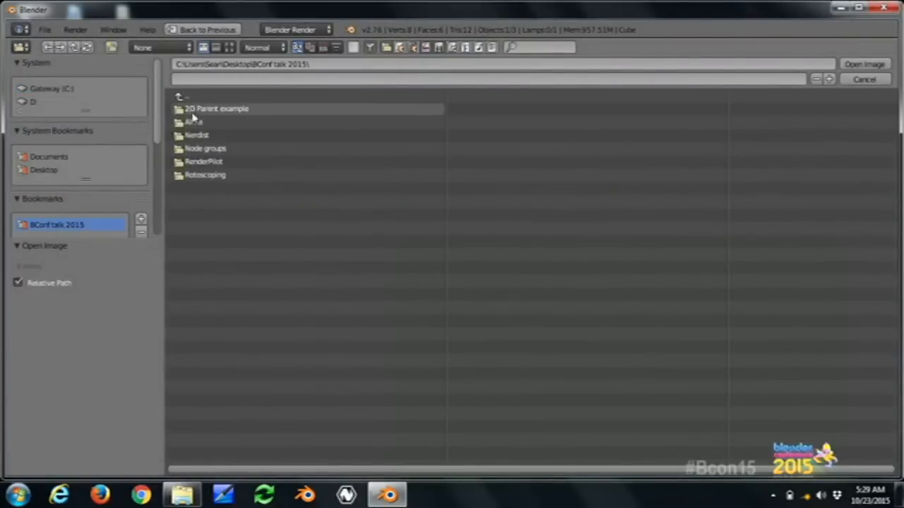
pyautogui.doubleClick(217, 108)
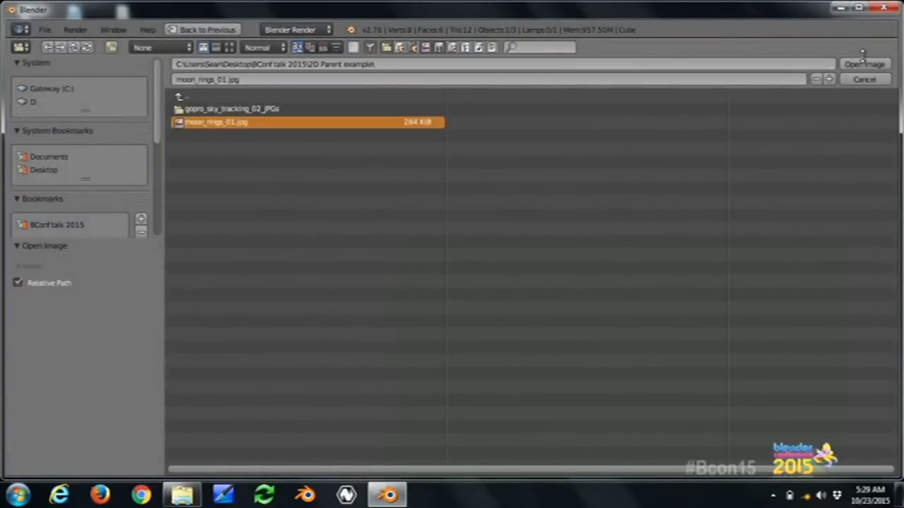
pyautogui.click(865, 63)
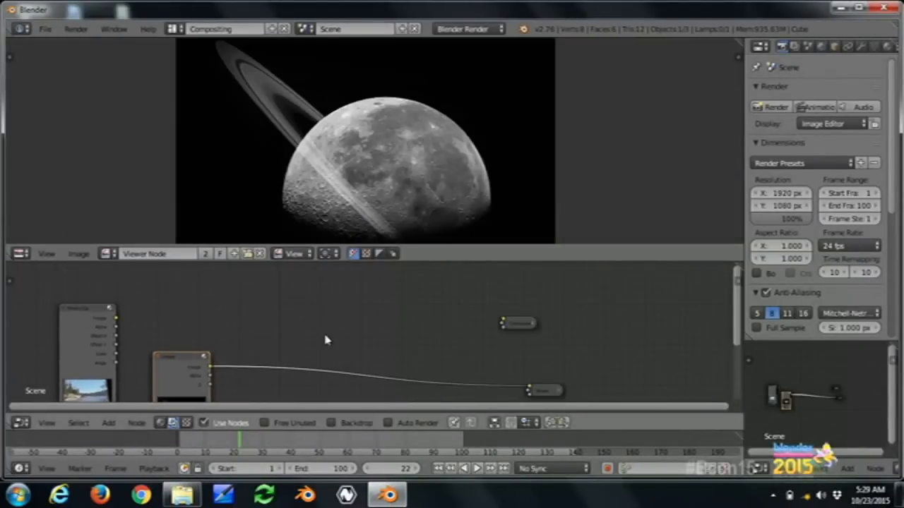
pyautogui.click(304, 422)
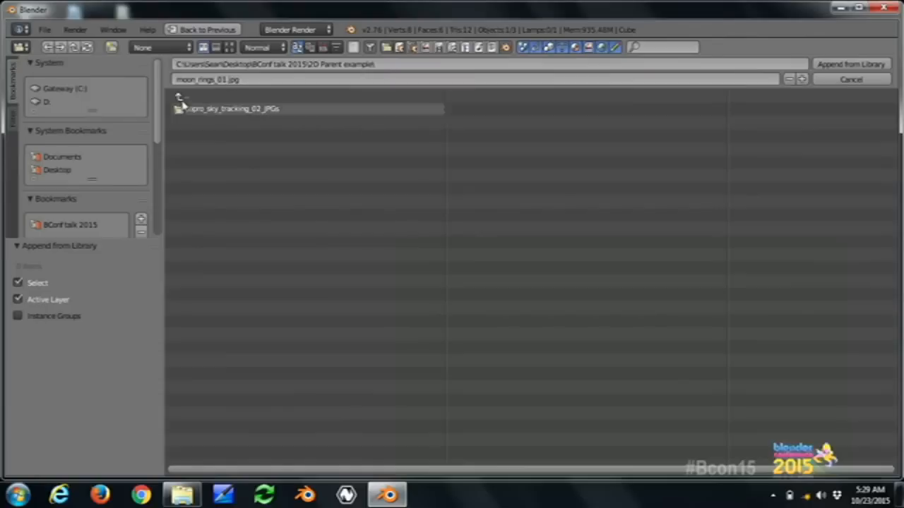
# Append the 2D Parent group from seans_node_groups_v01.blend and connect the clip's tracking outputs to it.
pyautogui.doubleClick(229, 109)
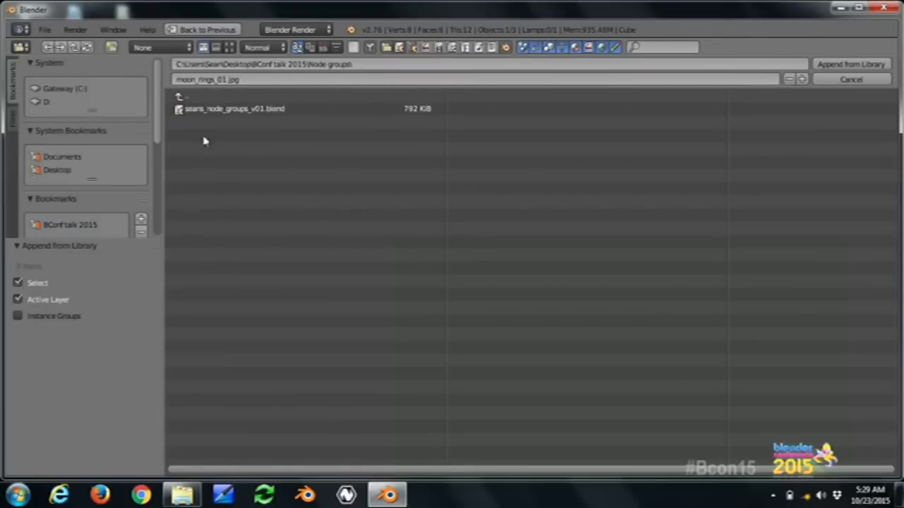
pyautogui.doubleClick(233, 109)
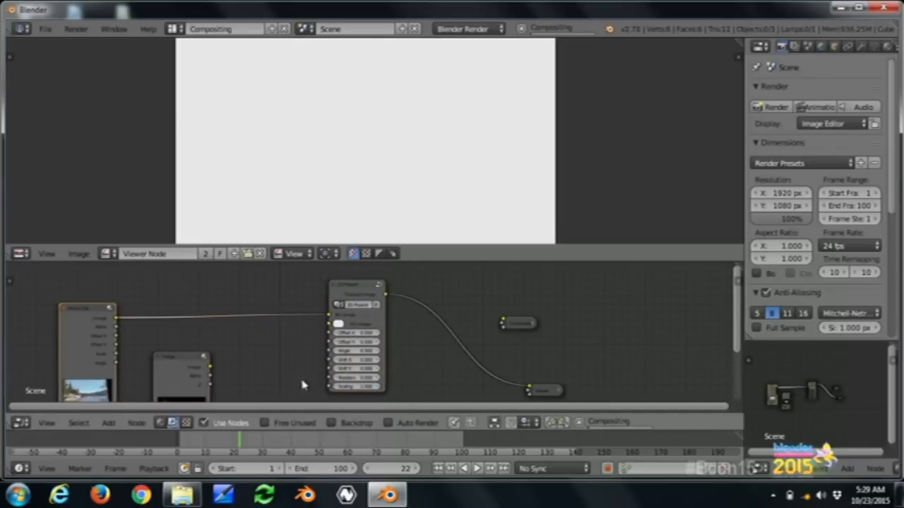
pyautogui.moveTo(208, 368); pyautogui.dragTo(327, 325)
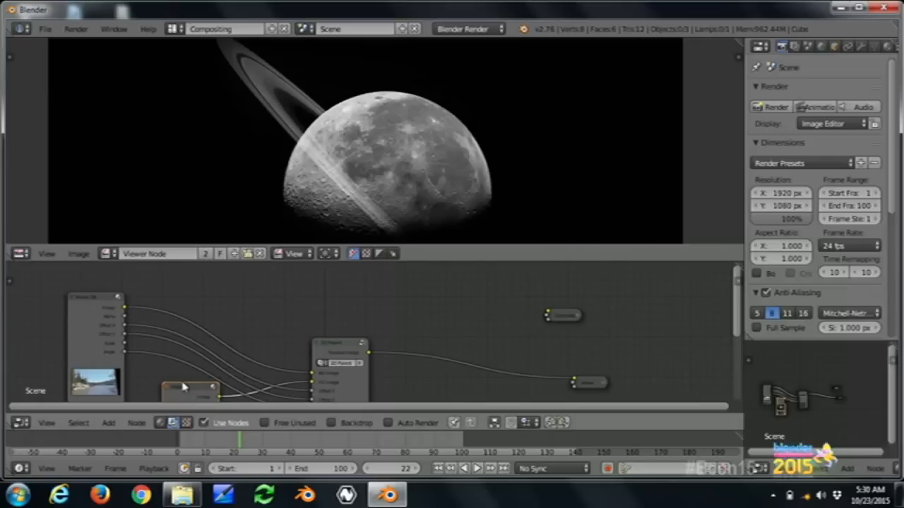
# Add a Mix node combining the footage and moon, with blend type set to Screen.
pyautogui.click(108, 422)
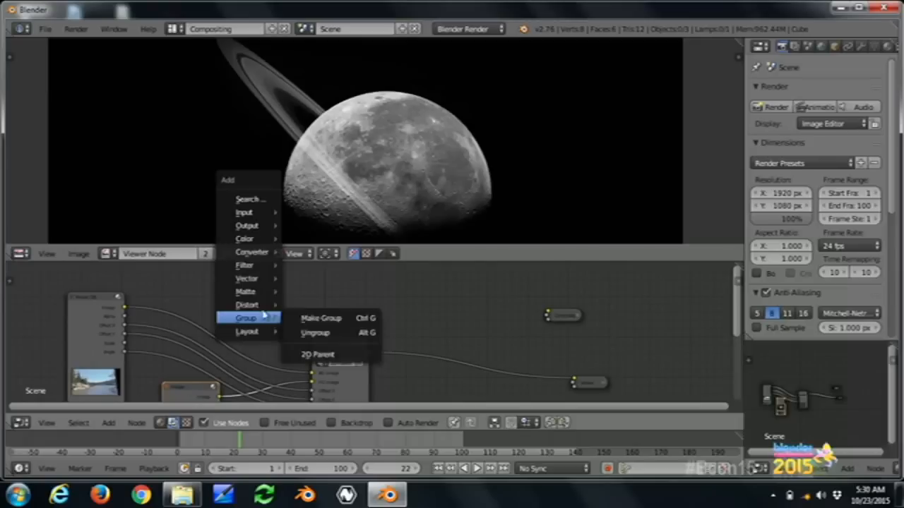
pyautogui.click(317, 354)
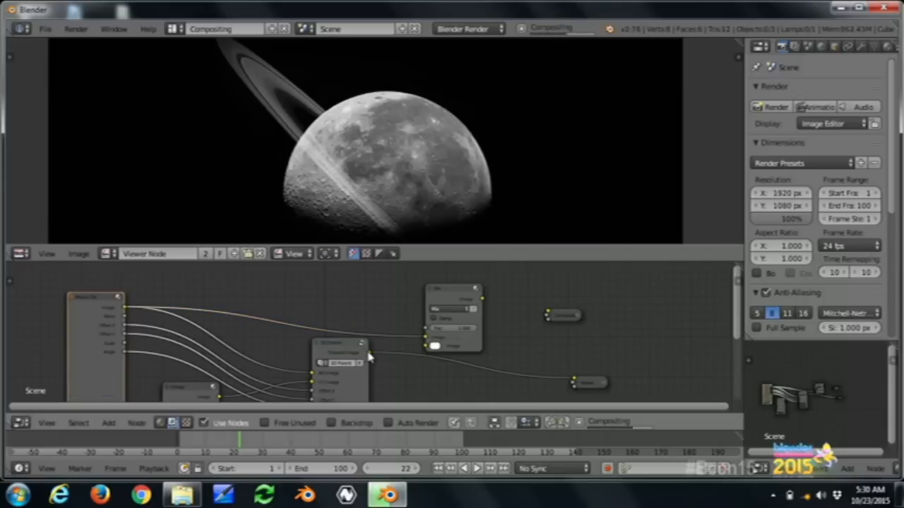
pyautogui.click(455, 308)
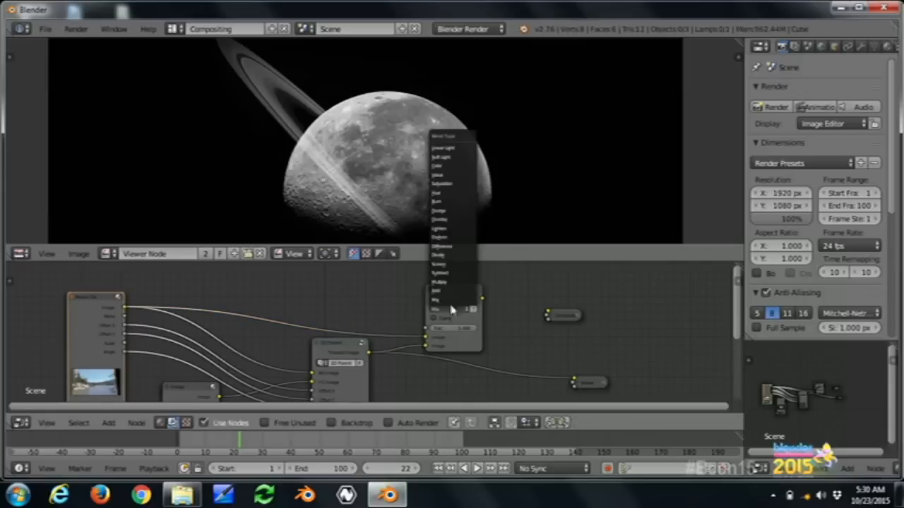
pyautogui.moveTo(449, 268)
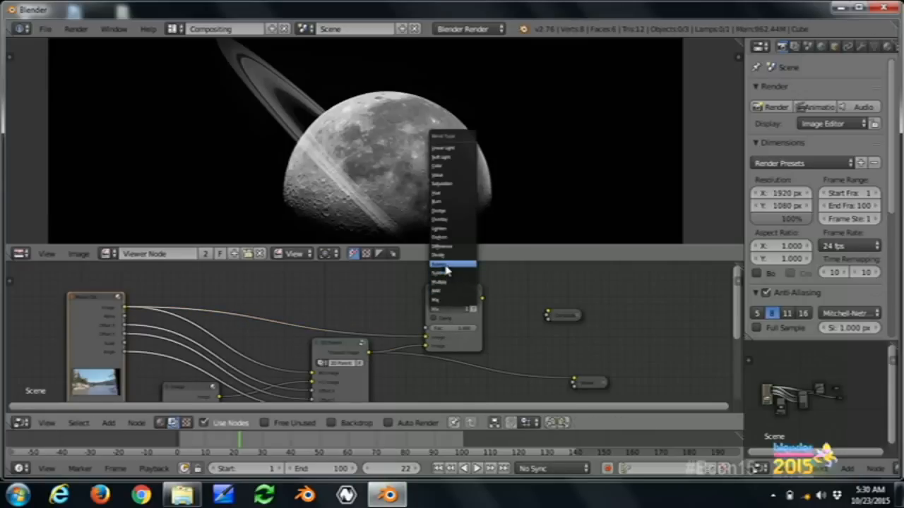
pyautogui.click(452, 264)
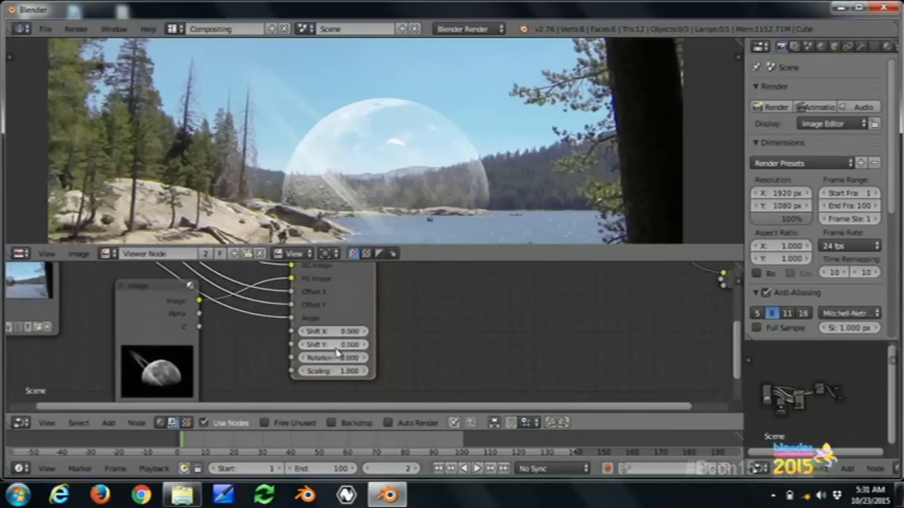
# Set the 2D Parent node's Shift Y to 250 and Scaling to 1.4, then scrub frames to check.
pyautogui.click(332, 344)
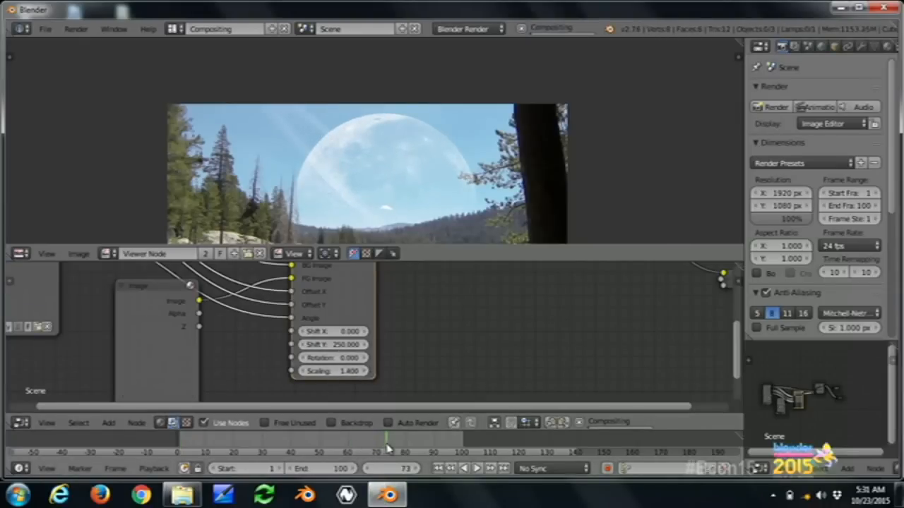
pyautogui.moveTo(388, 441); pyautogui.dragTo(436, 441)
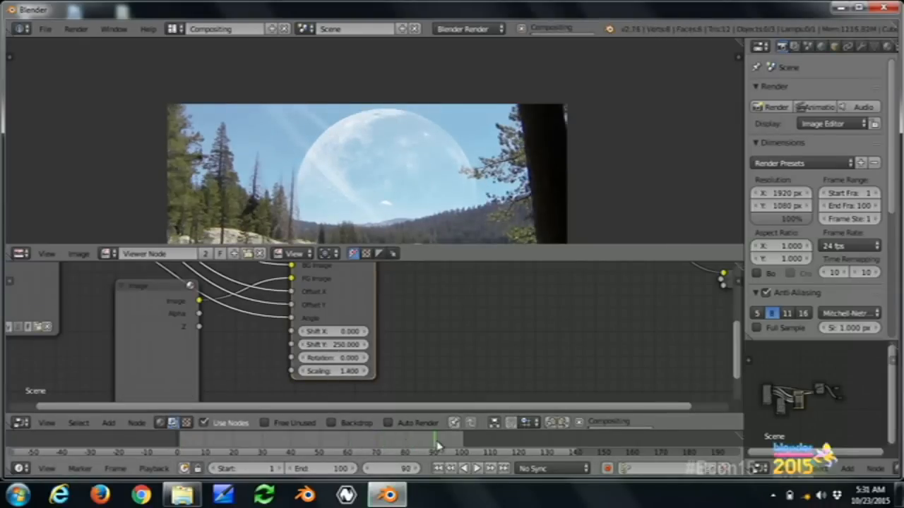